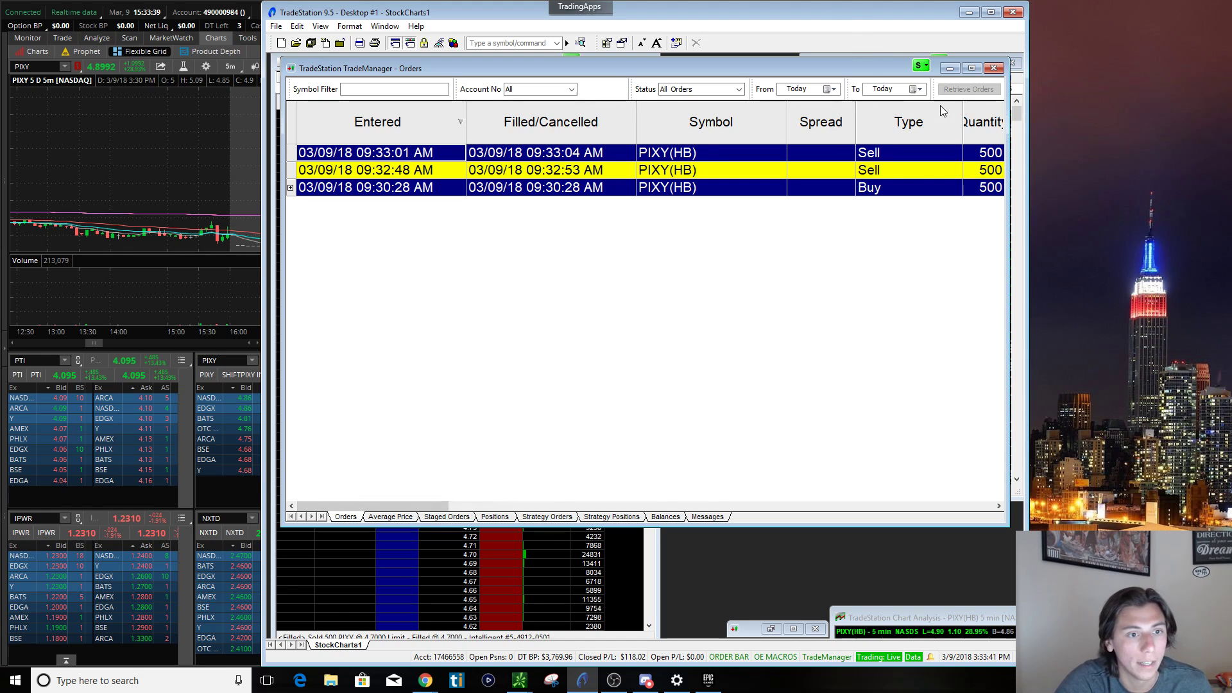
{"action": "mouse_move", "coordinate": [785, 13]}
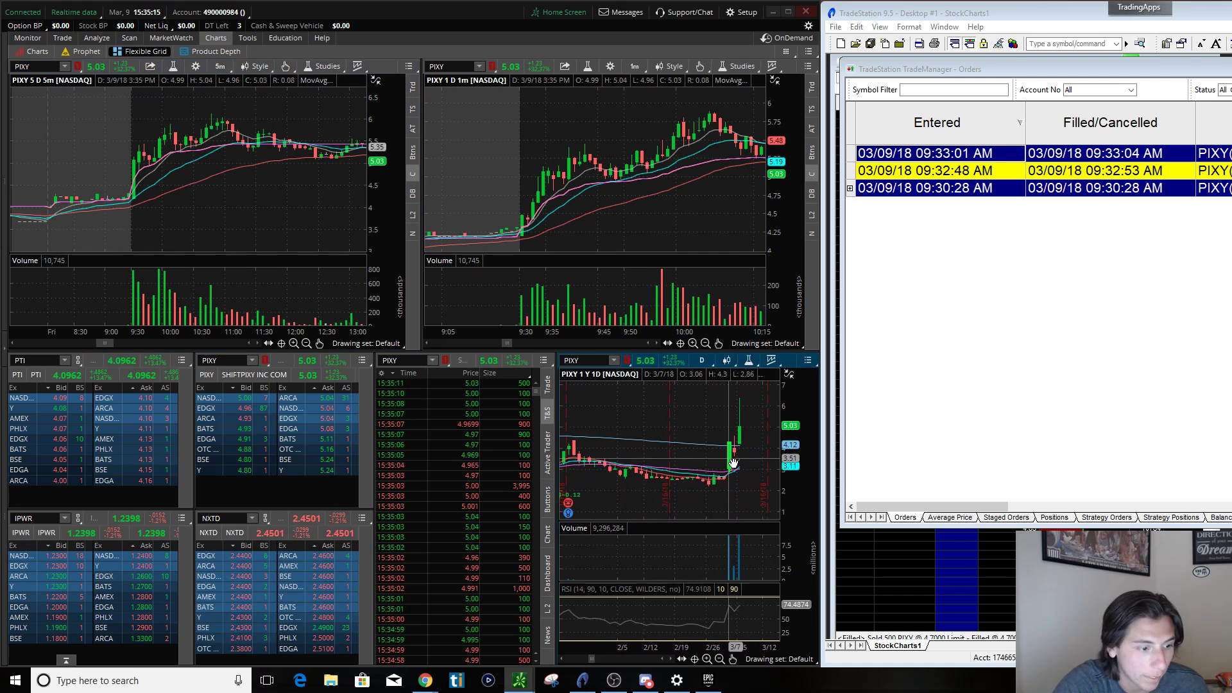
Replace the stray letter in PIXY's note cell E58 with 'Bought at the pre-market high'
{"action": "right_click", "coordinate": [731, 459]}
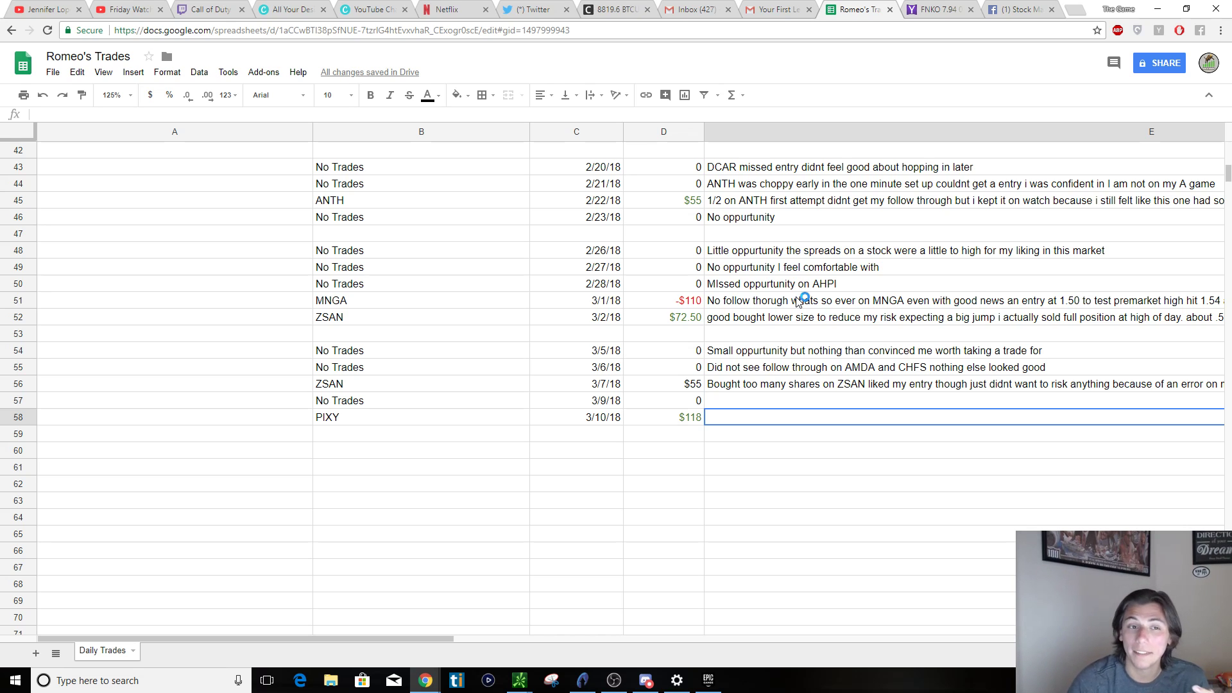
{"action": "mouse_move", "coordinate": [781, 409]}
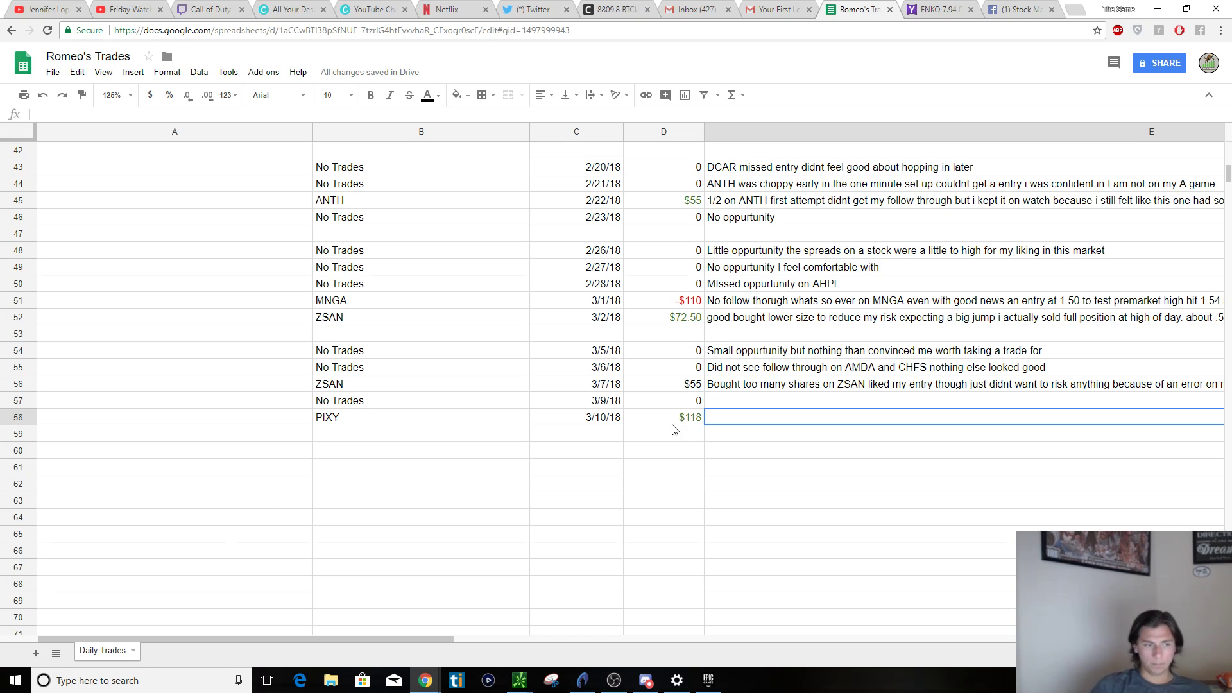
{"action": "mouse_move", "coordinate": [693, 409]}
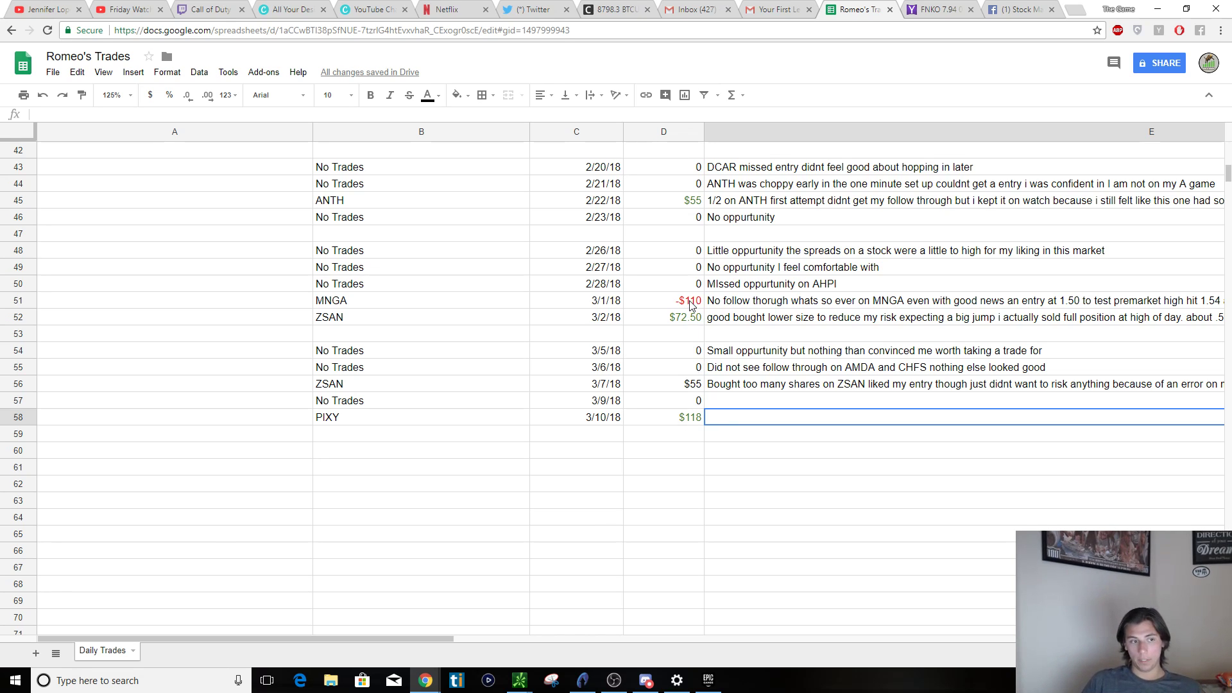
{"action": "mouse_move", "coordinate": [697, 343]}
{"action": "type", "text": "b"}
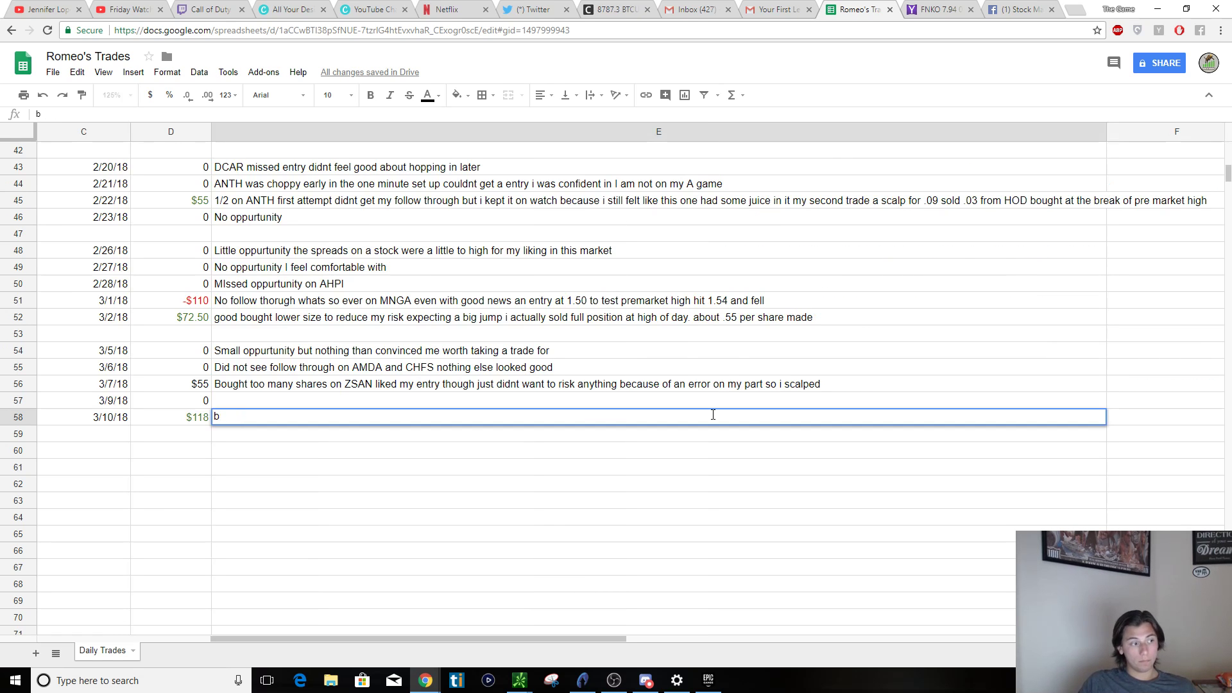
{"action": "key", "text": "Backspace"}
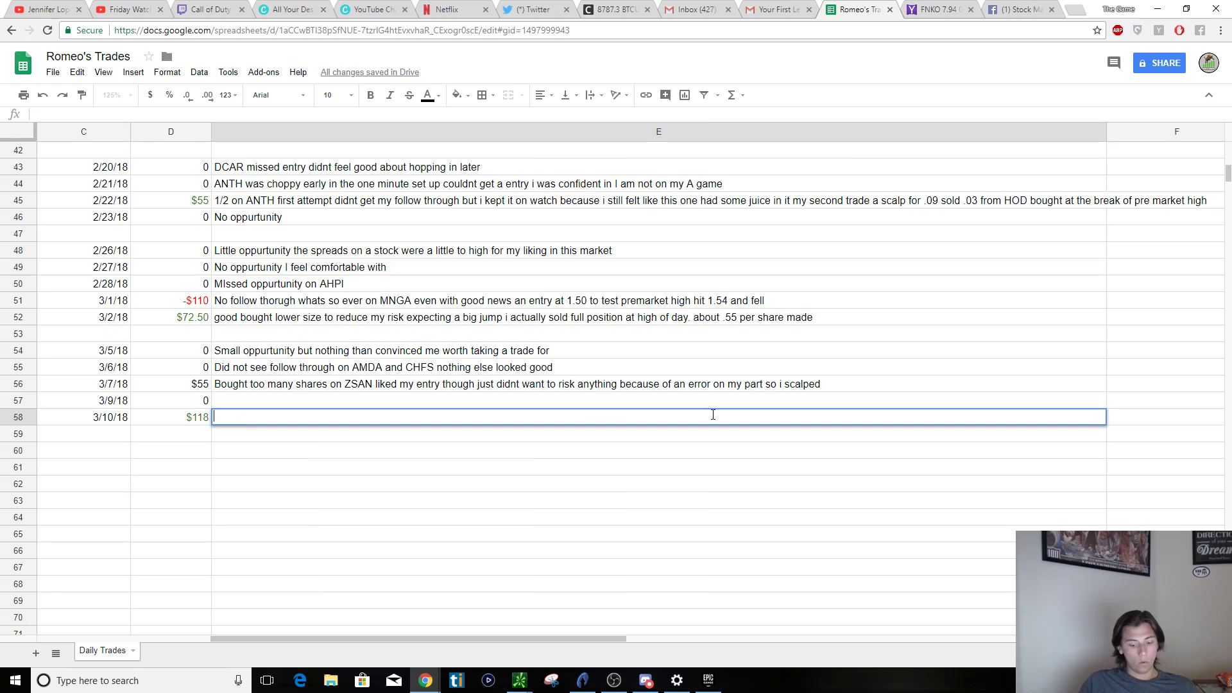
{"action": "type", "text": "Bought at the p"}
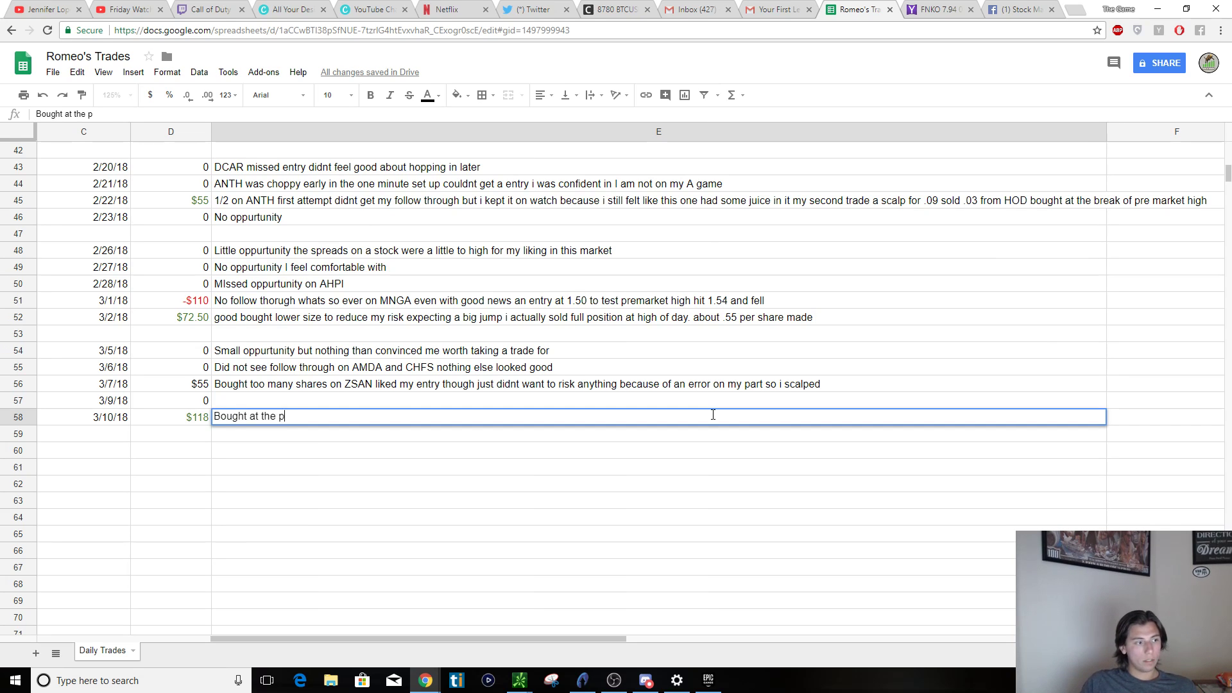
{"action": "type", "text": "re-marke"}
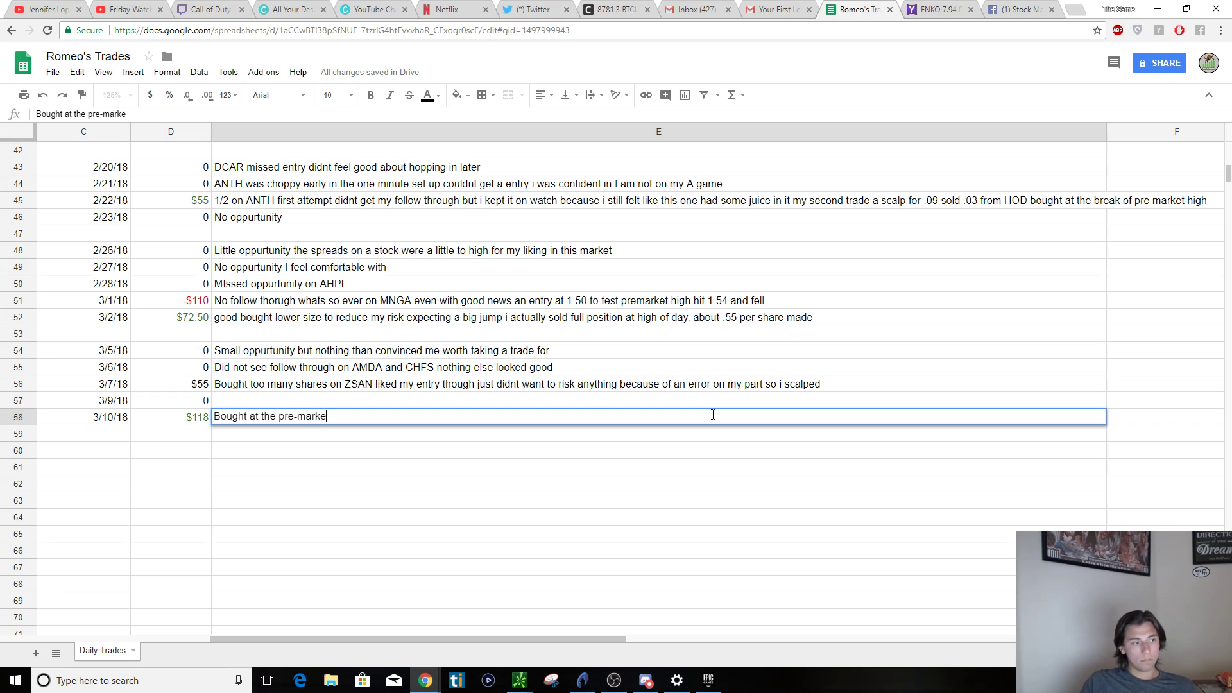
{"action": "type", "text": "high"}
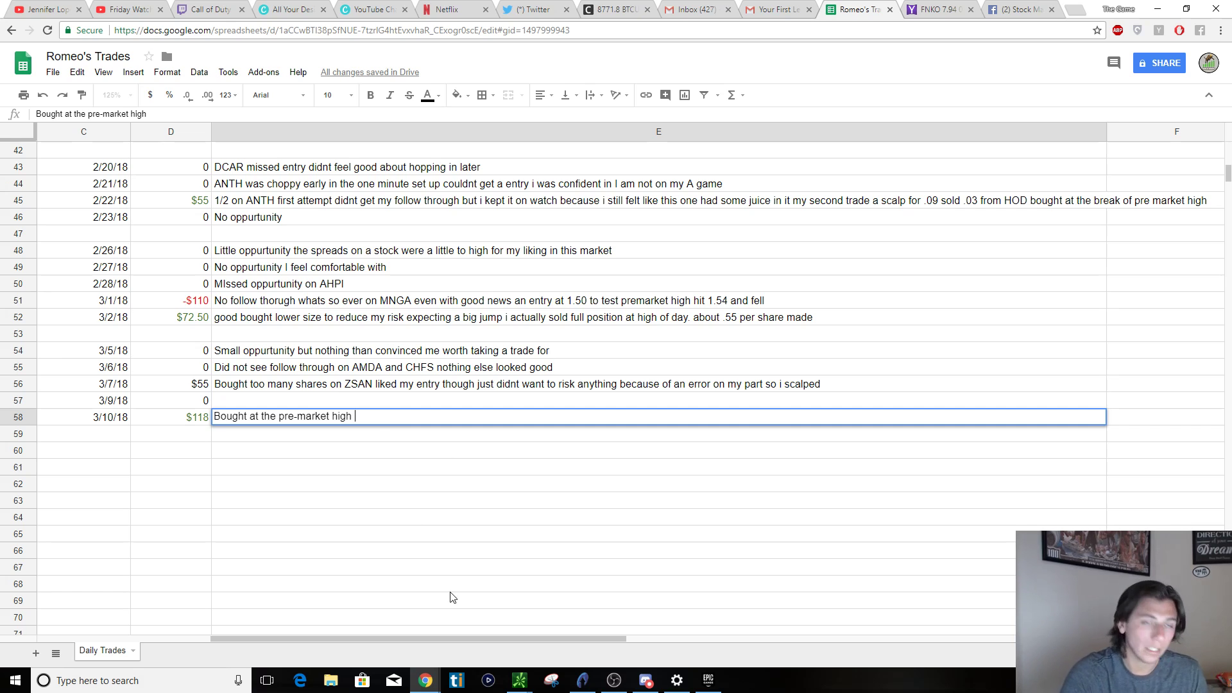
{"action": "mouse_move", "coordinate": [501, 605]}
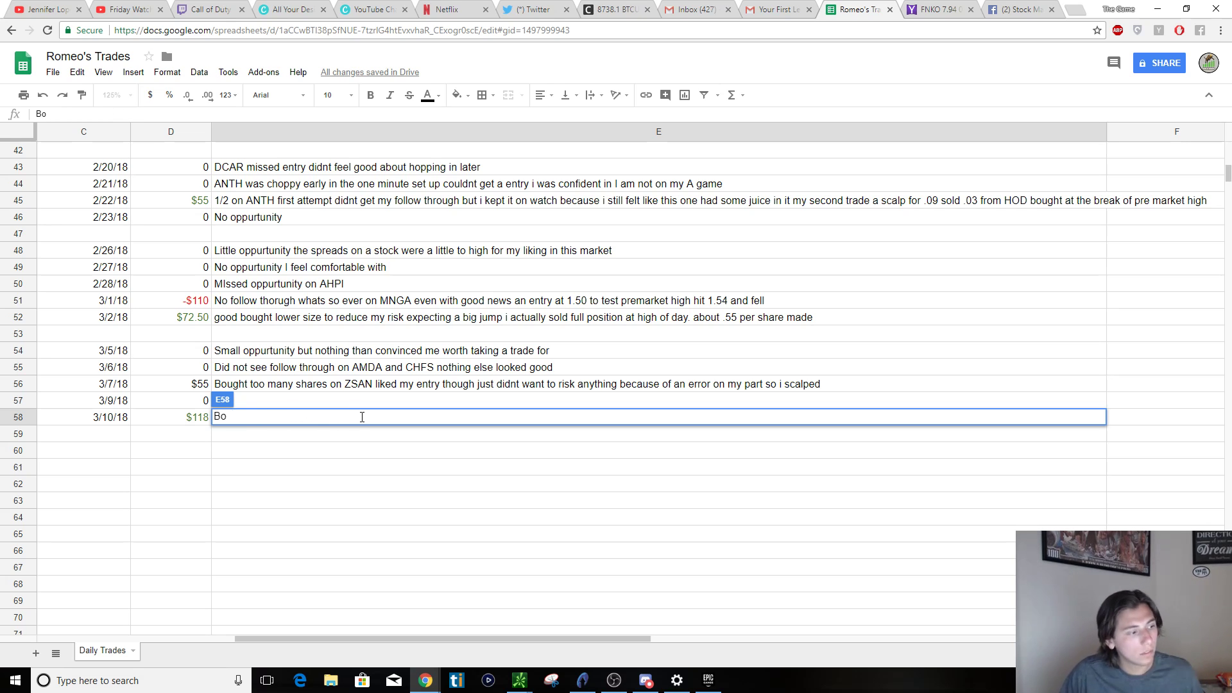
Type 'Showed great strength all day stress free trade good momentum.' into E58
{"action": "type", "text": "Sh"}
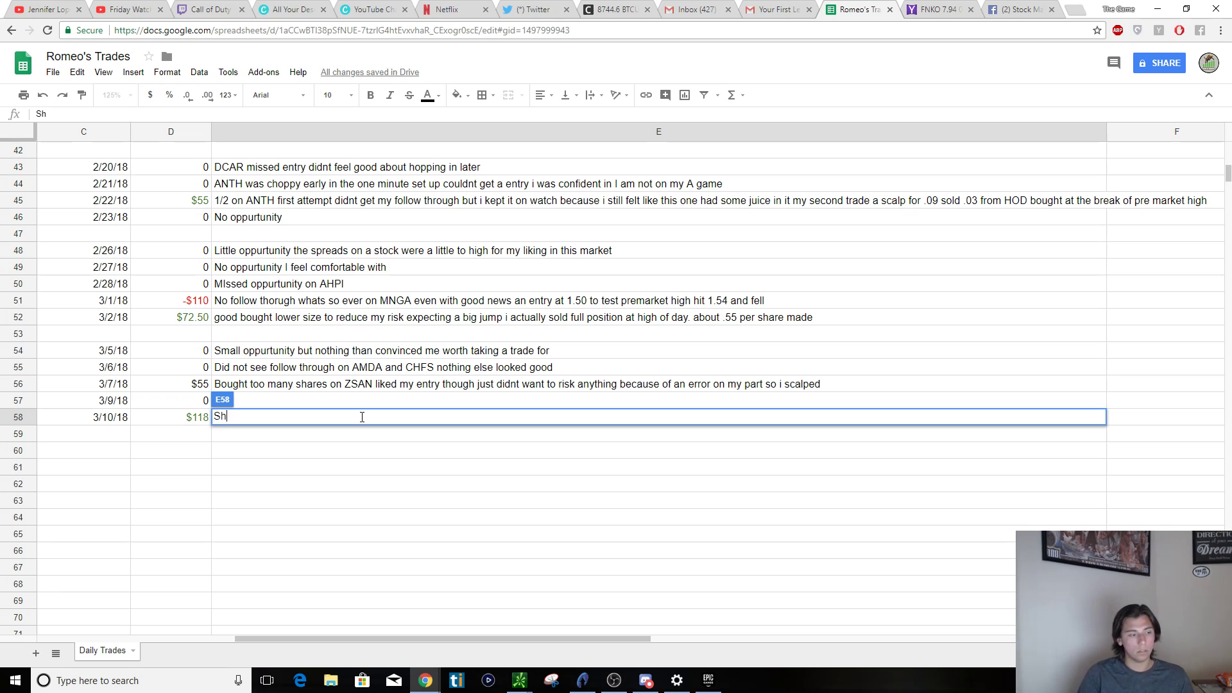
{"action": "type", "text": "owew"}
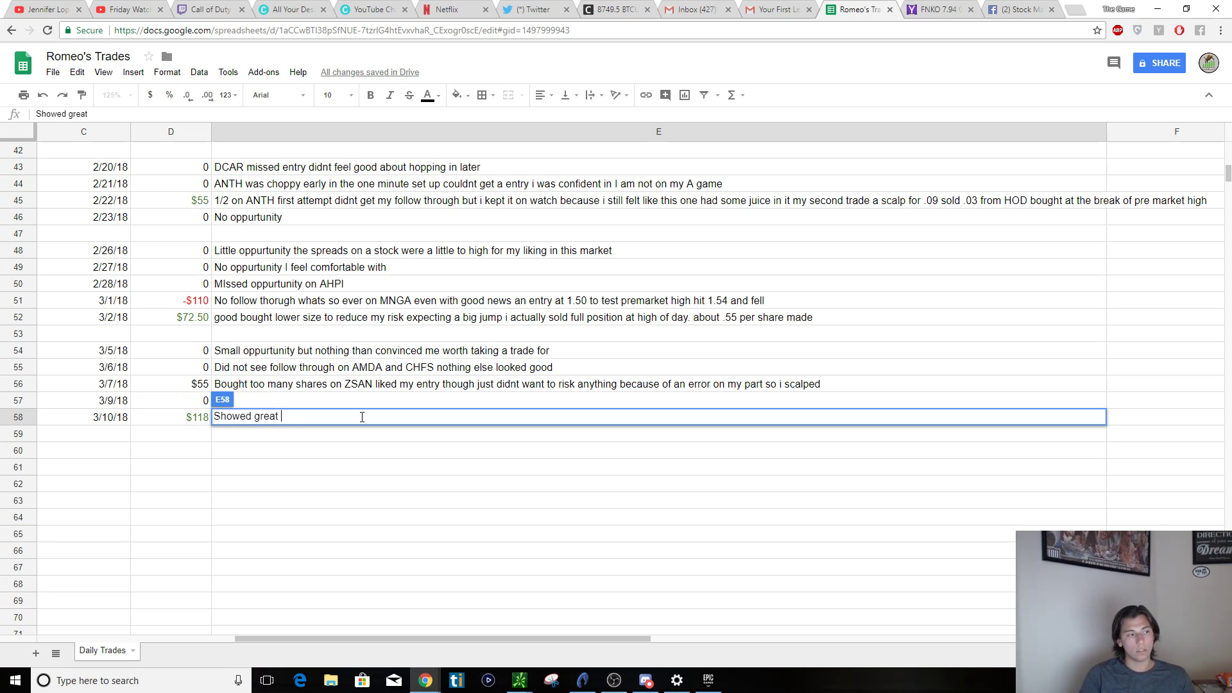
{"action": "type", "text": "strength all"}
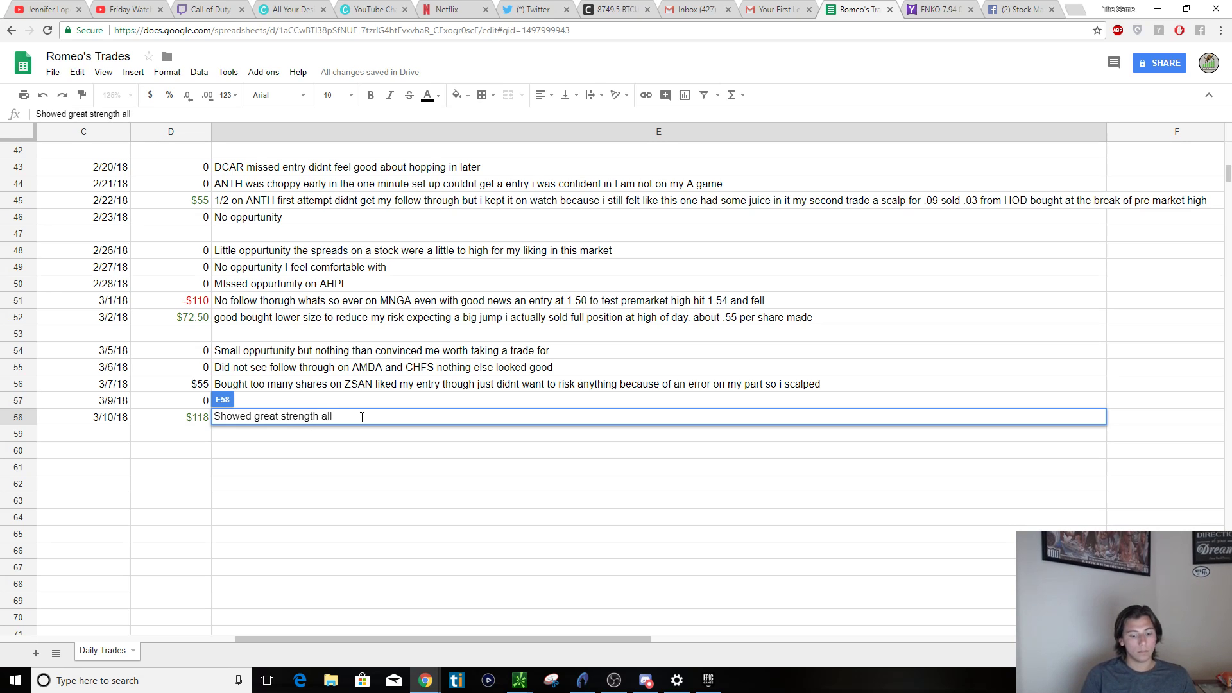
{"action": "type", "text": "day stres"}
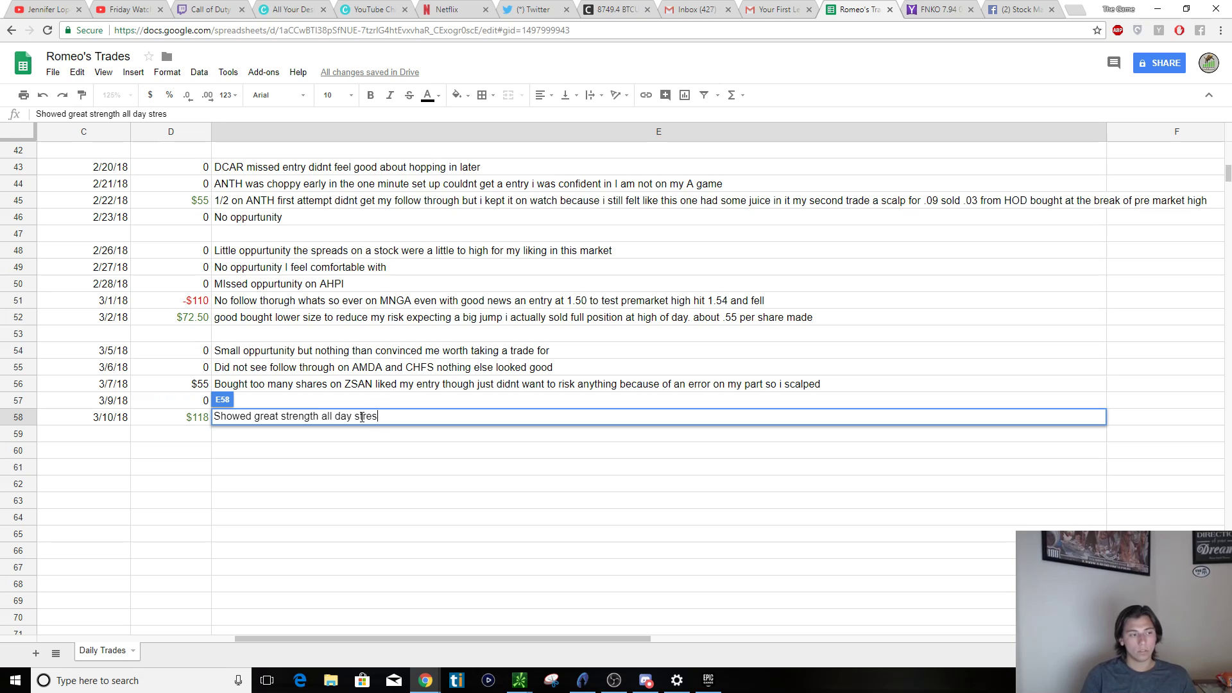
{"action": "type", "text": "s free trade good mem"}
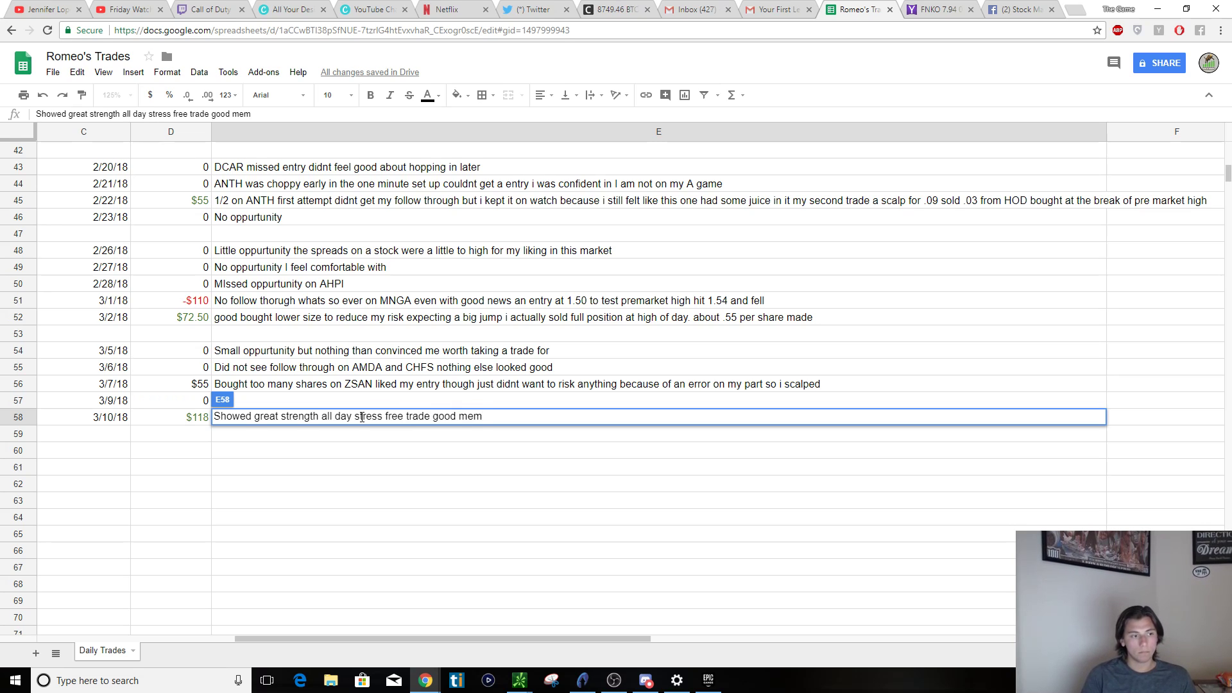
{"action": "type", "text": "omet"}
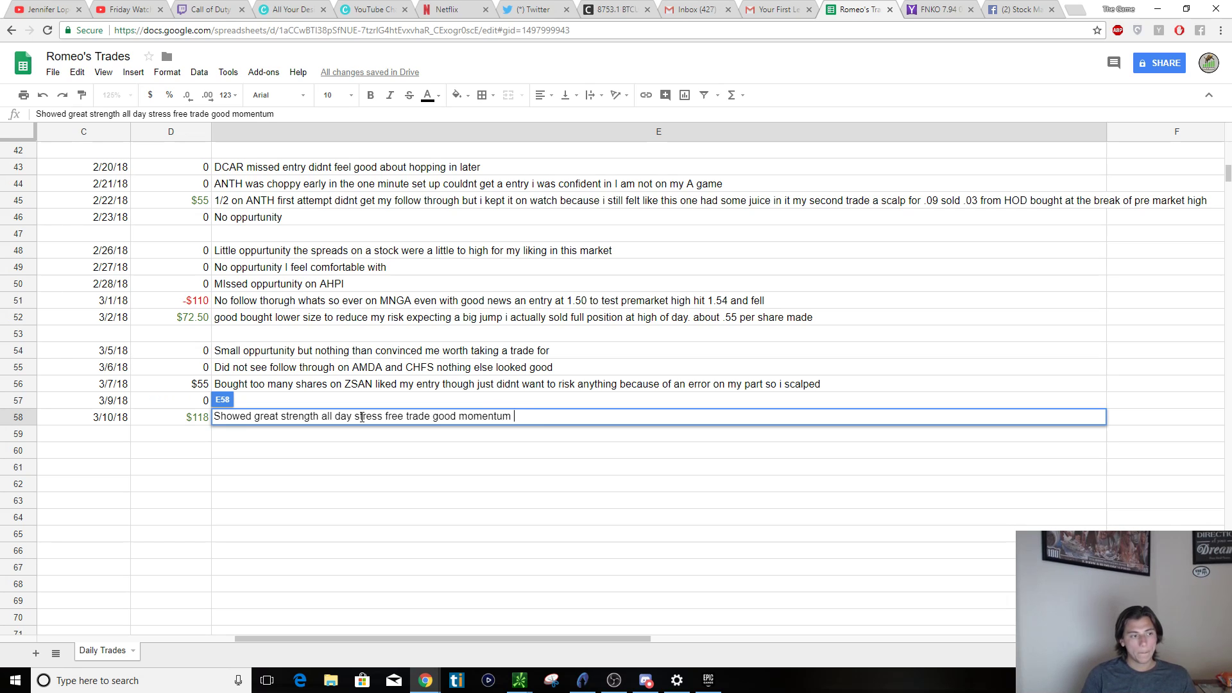
{"action": "type", "text": "."}
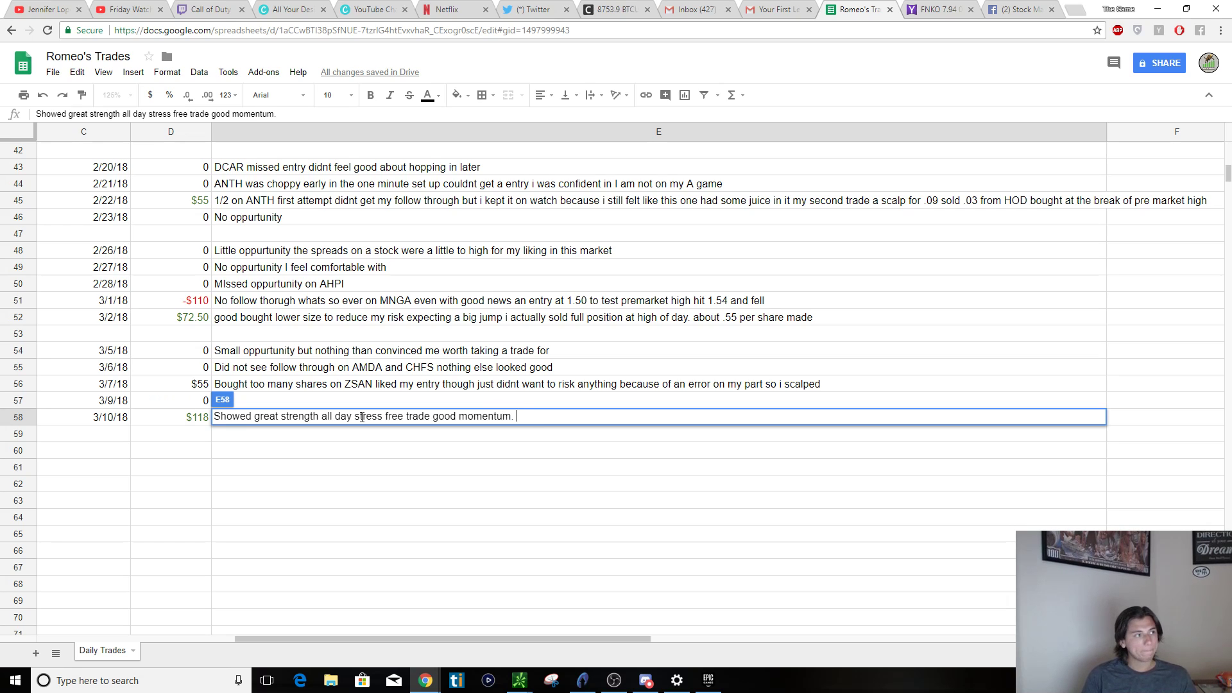
{"action": "mouse_move", "coordinate": [750, 358]}
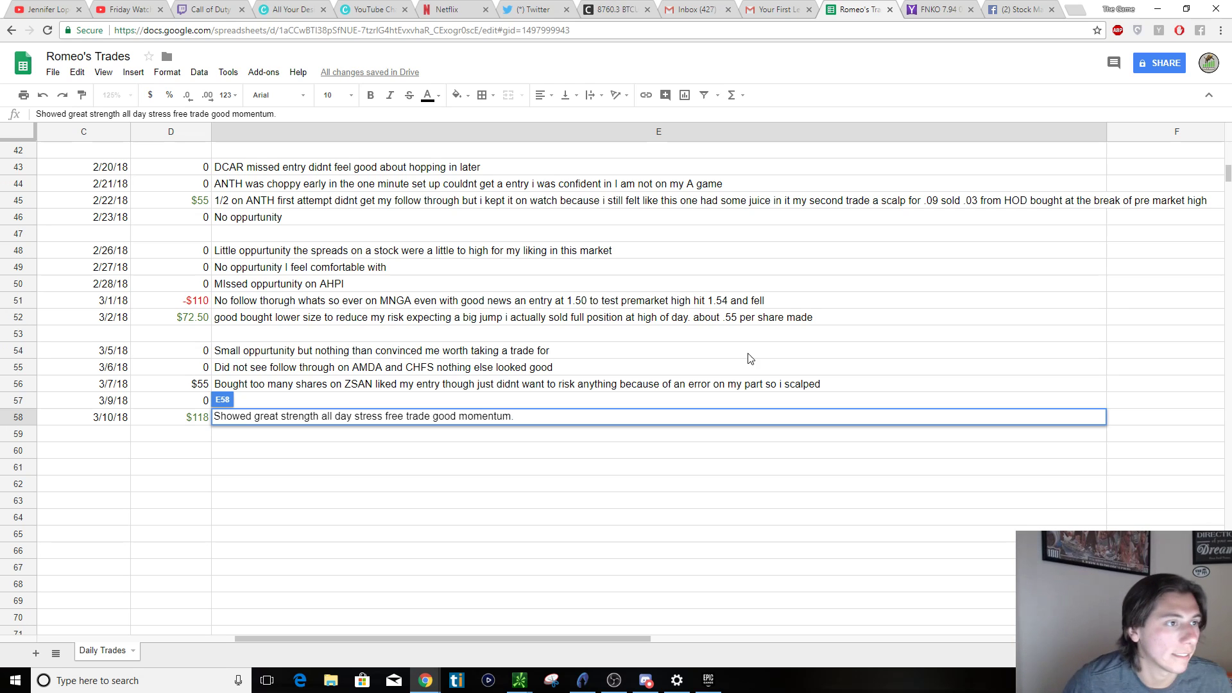
{"action": "left_click", "coordinate": [616, 9]}
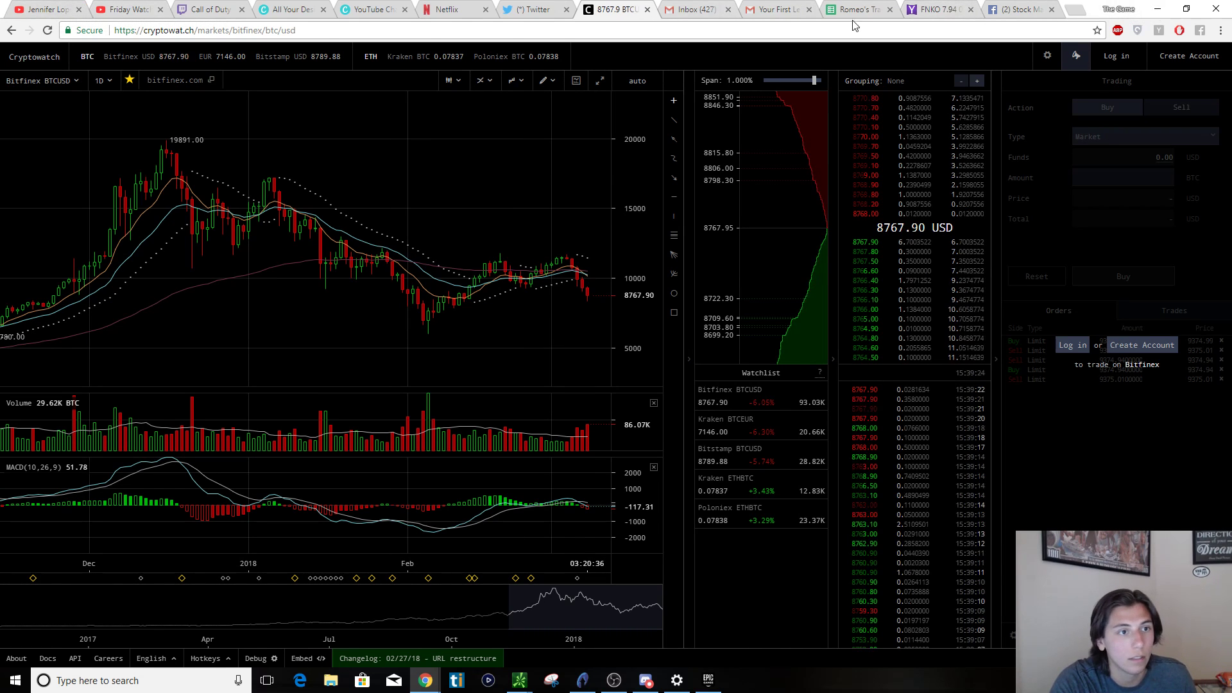
{"action": "left_click", "coordinate": [855, 9]}
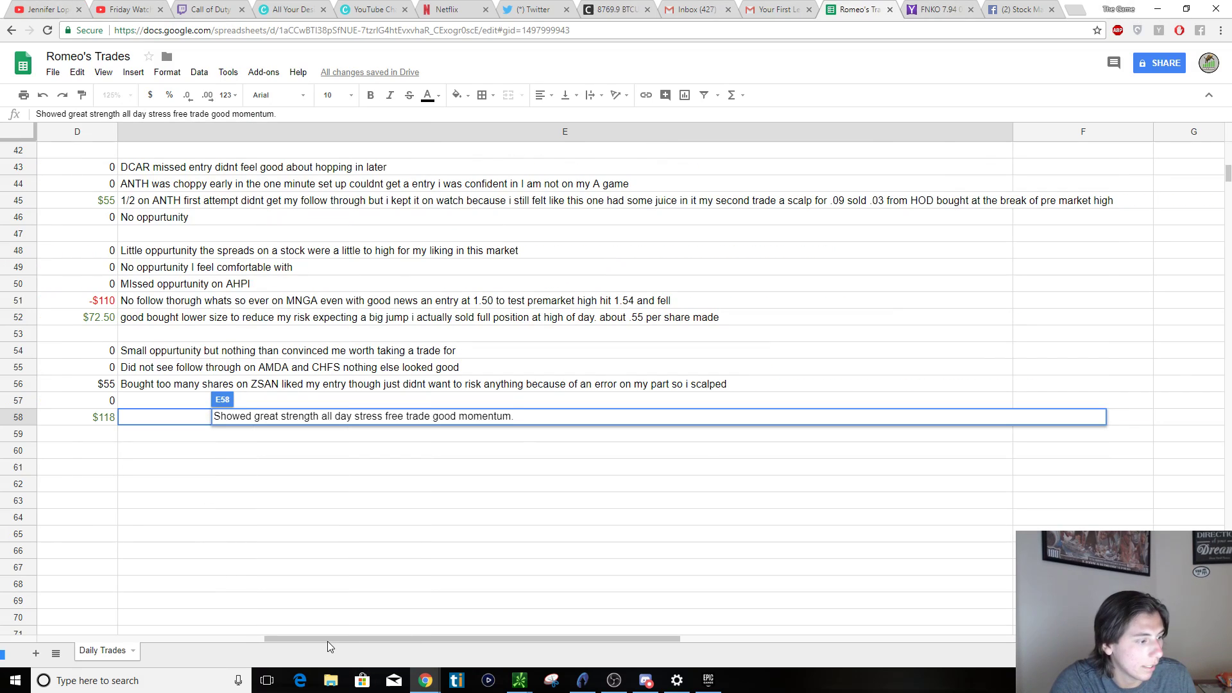
{"action": "mouse_move", "coordinate": [315, 644]}
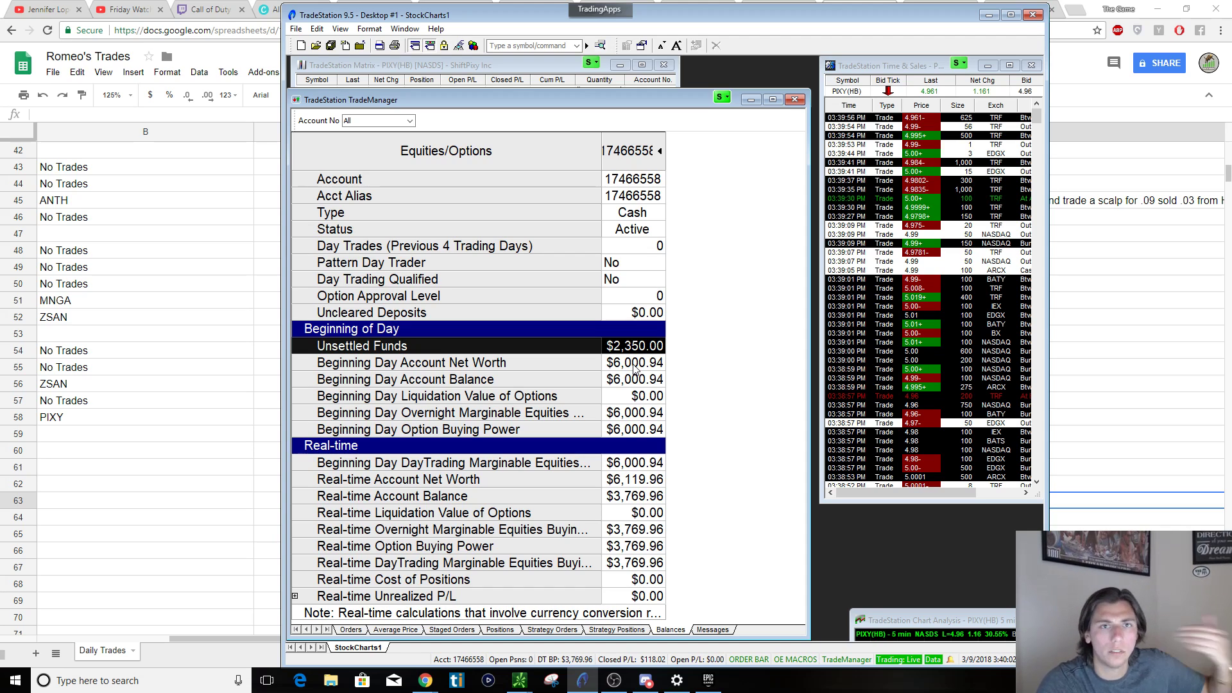
{"action": "mouse_move", "coordinate": [704, 116]}
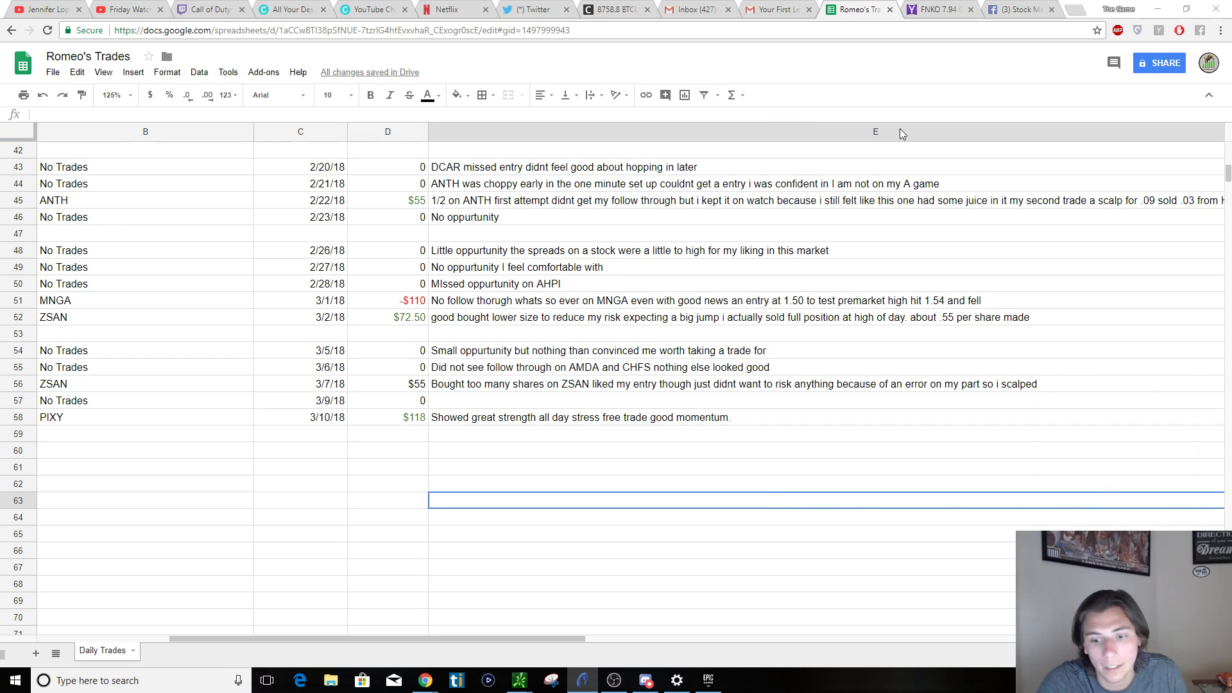
{"action": "mouse_move", "coordinate": [974, 267]}
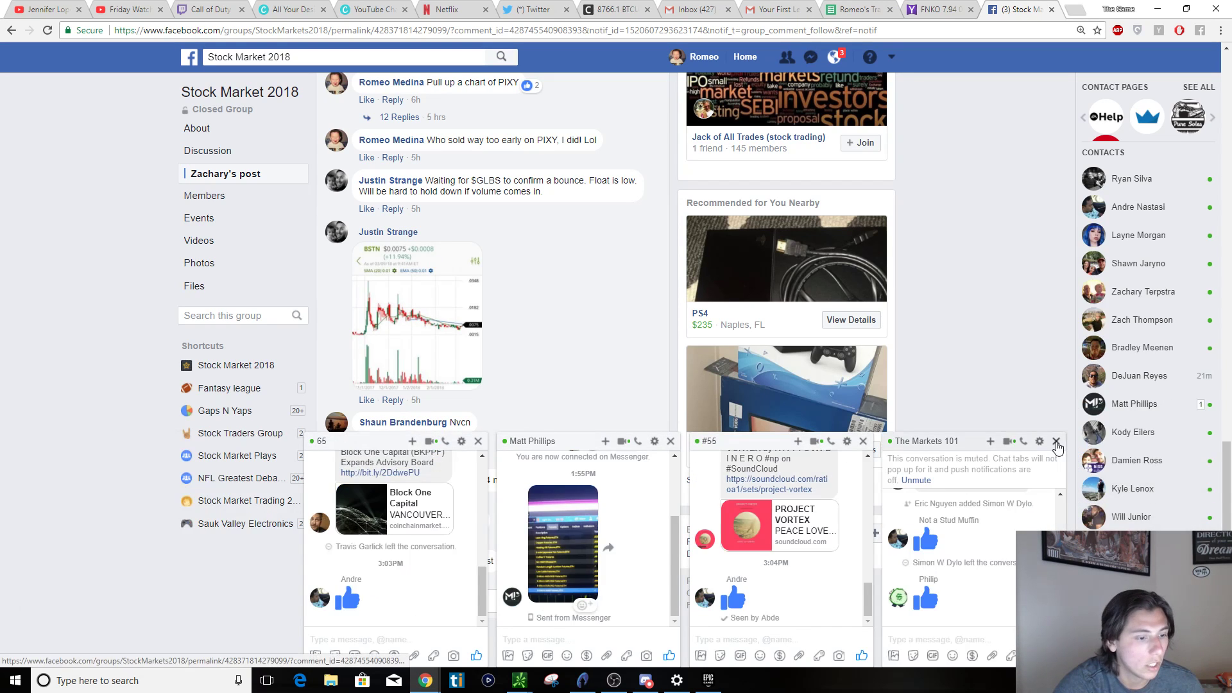
Close both Messenger chats and open the Stock Market 2018 group's Discussion page
{"action": "left_click", "coordinate": [1057, 440]}
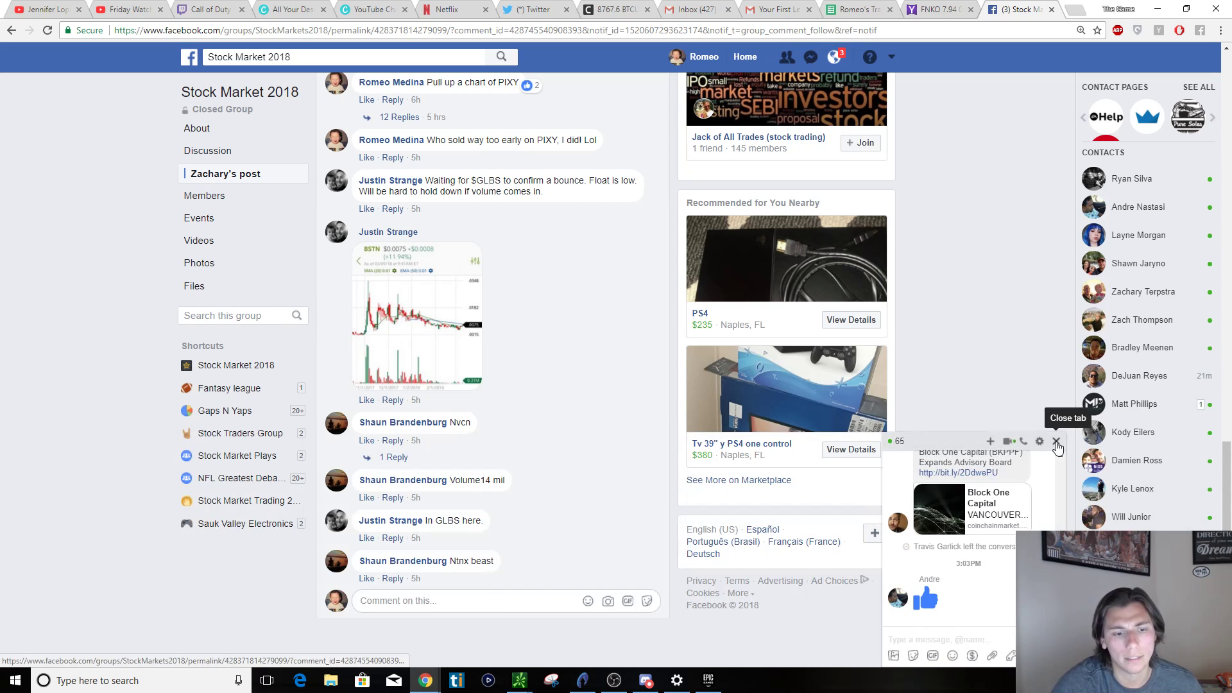
{"action": "left_click", "coordinate": [1056, 440]}
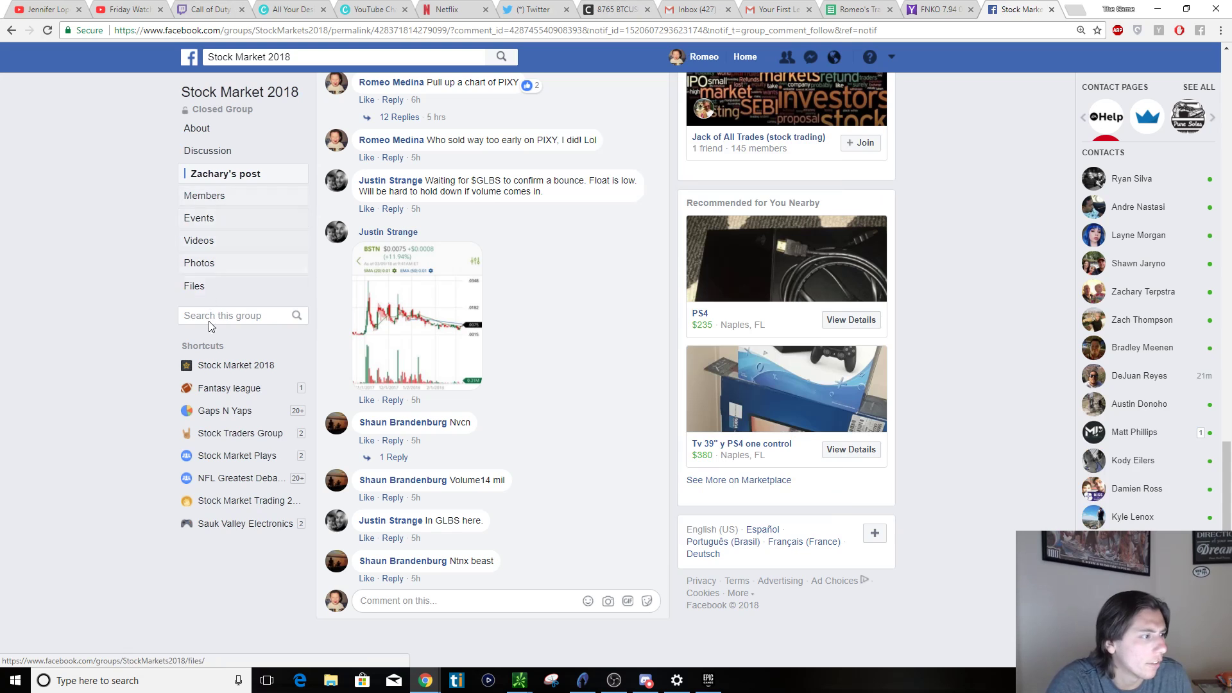
{"action": "left_click", "coordinate": [206, 150]}
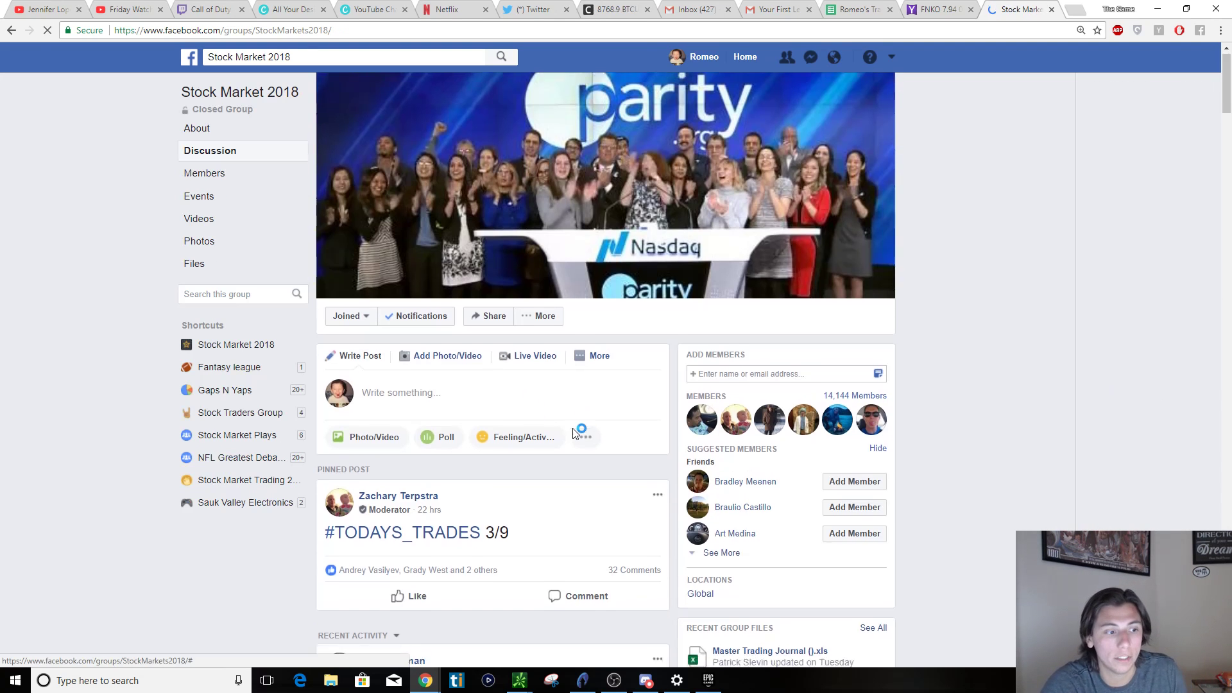
Load the 28 more comments on the pinned 3/9 post and scroll through them
{"action": "scroll", "scroll_direction": "down", "scroll_amount": 3}
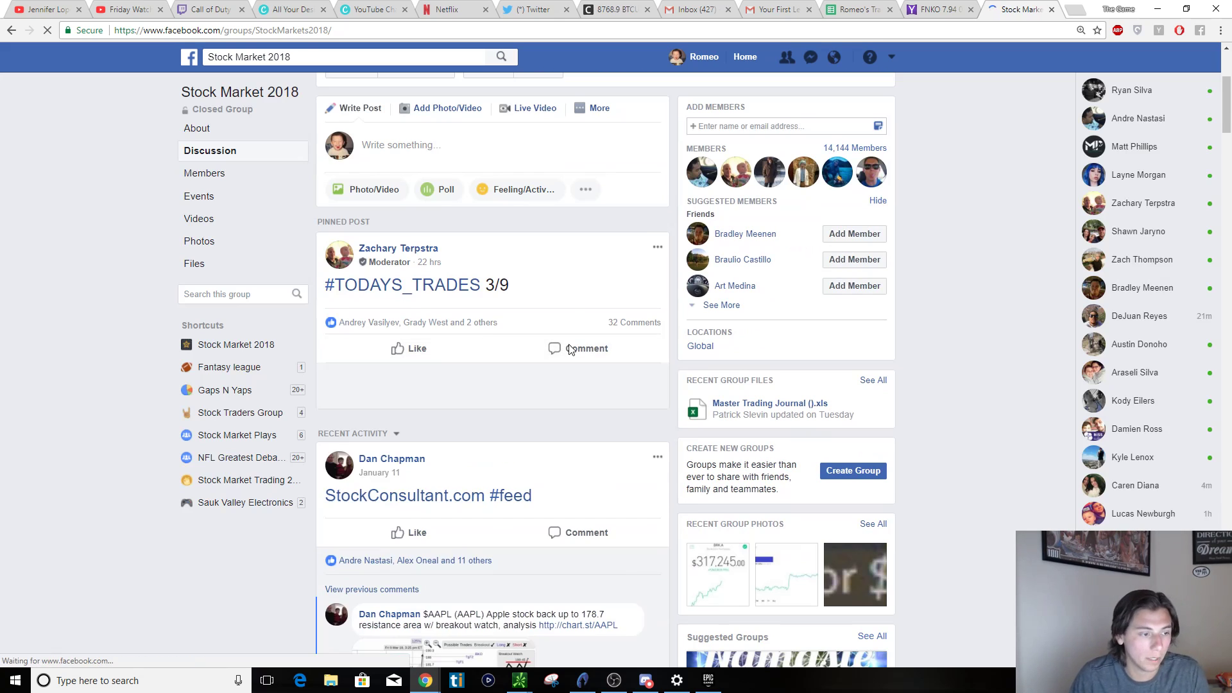
{"action": "scroll", "scroll_direction": "down", "scroll_amount": 3}
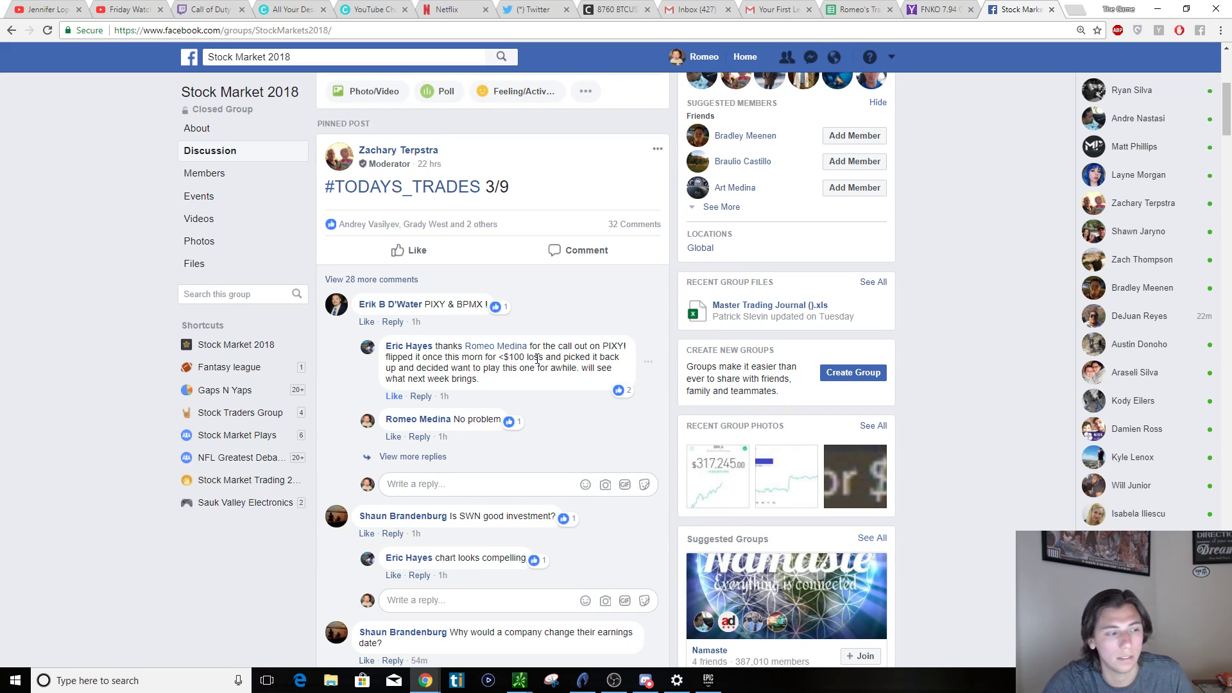
{"action": "mouse_move", "coordinate": [447, 386]}
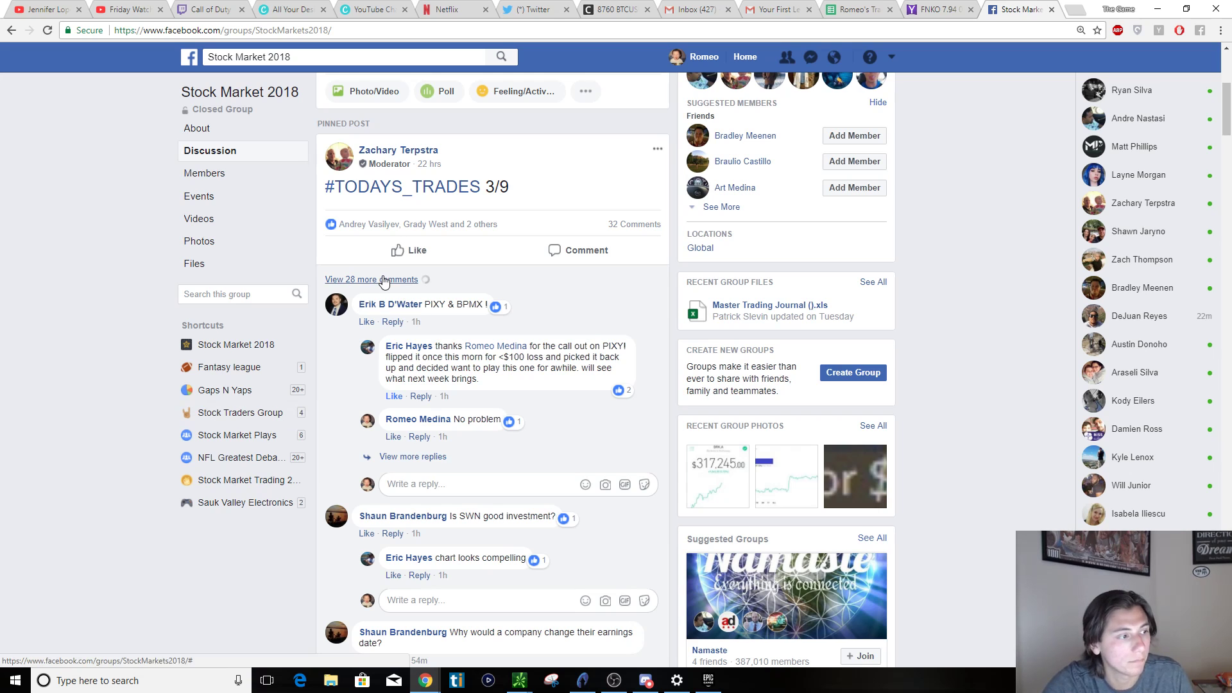
{"action": "left_click", "coordinate": [370, 279]}
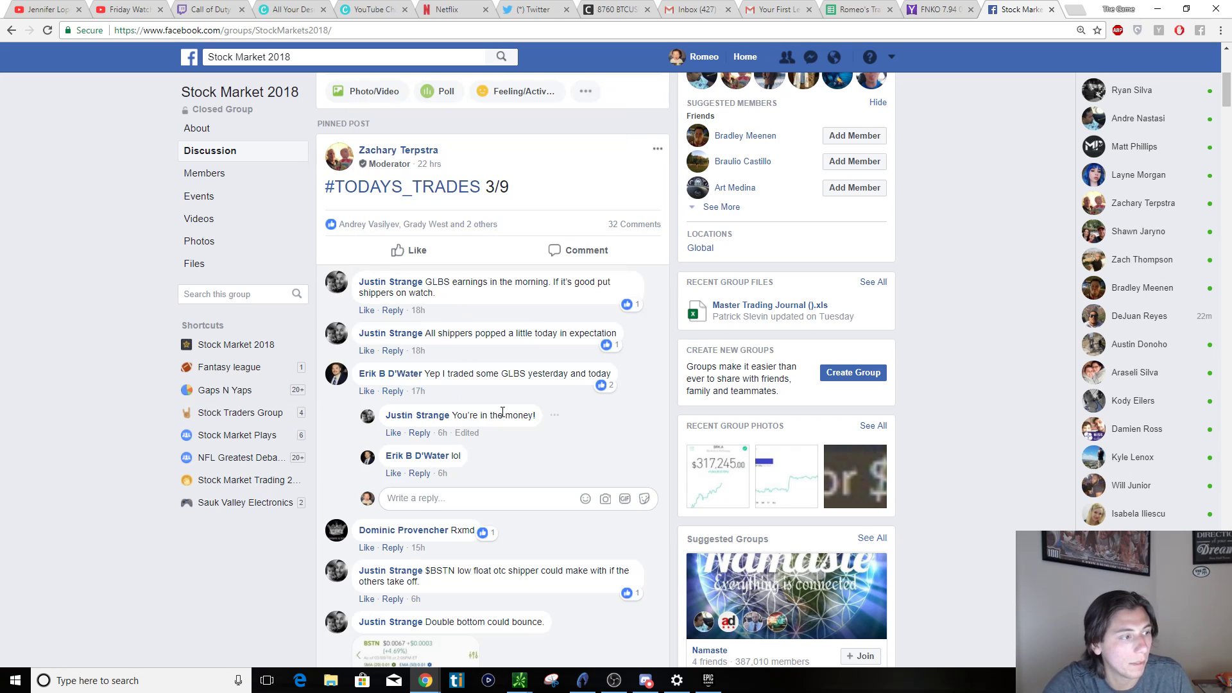
{"action": "scroll", "scroll_direction": "down", "scroll_amount": 3}
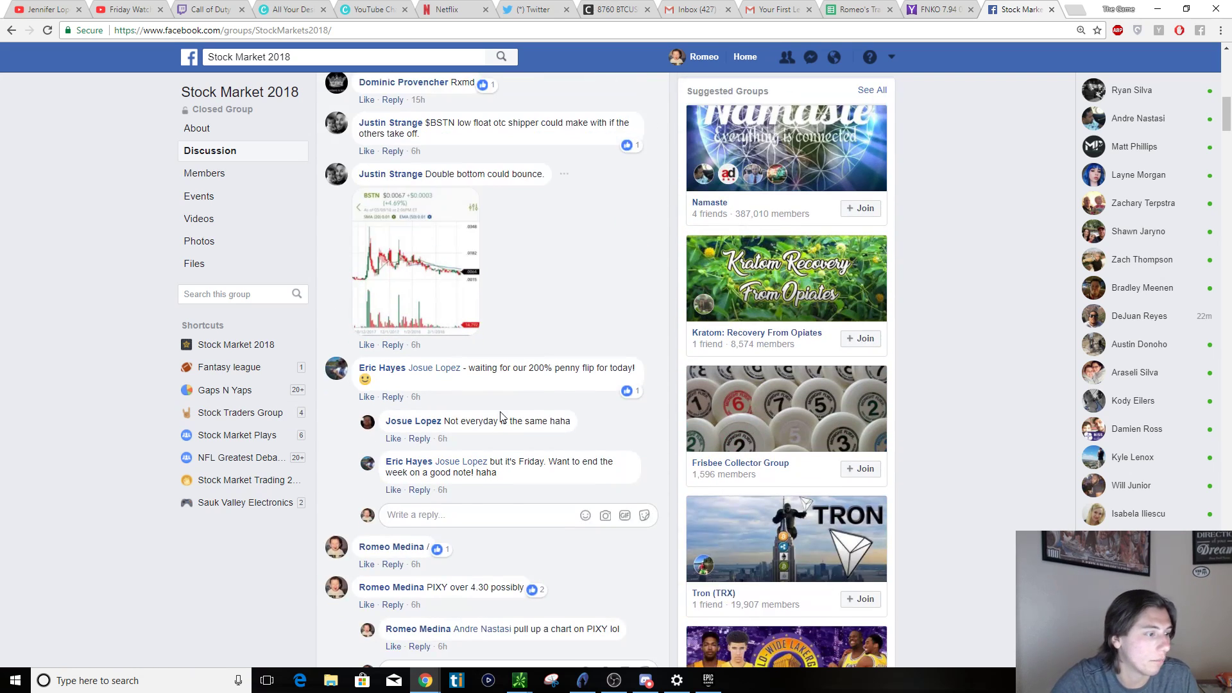
{"action": "scroll", "scroll_direction": "down", "scroll_amount": 3}
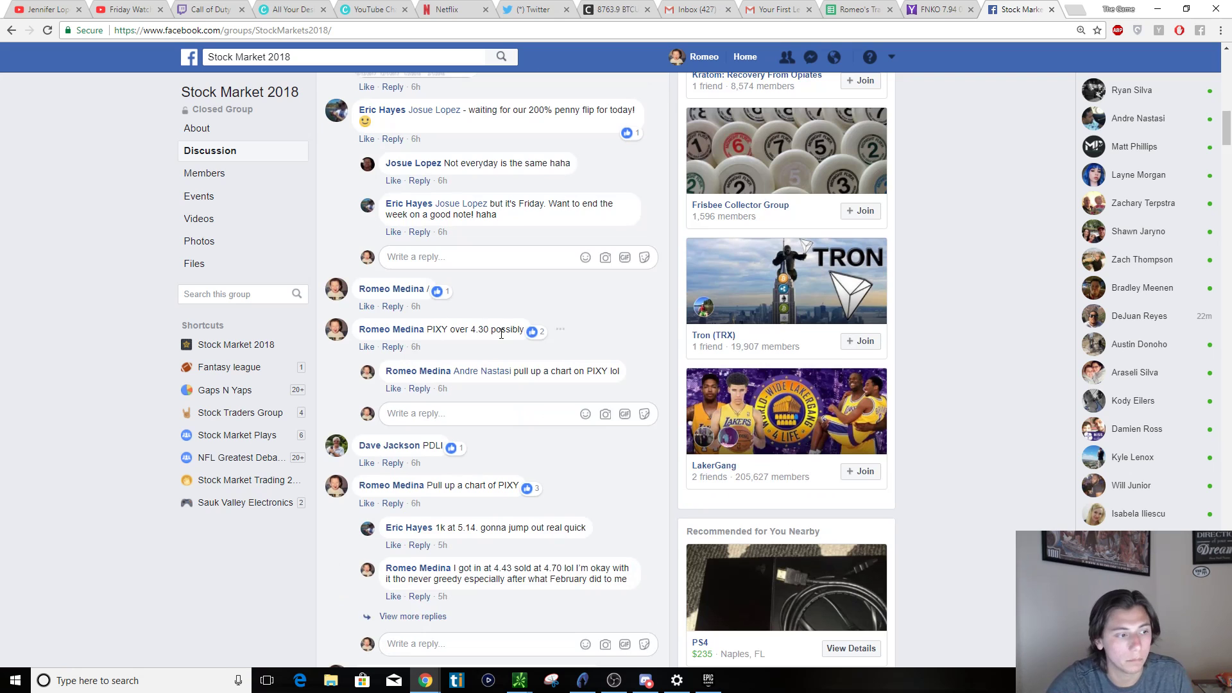
{"action": "scroll", "scroll_direction": "down", "scroll_amount": 3}
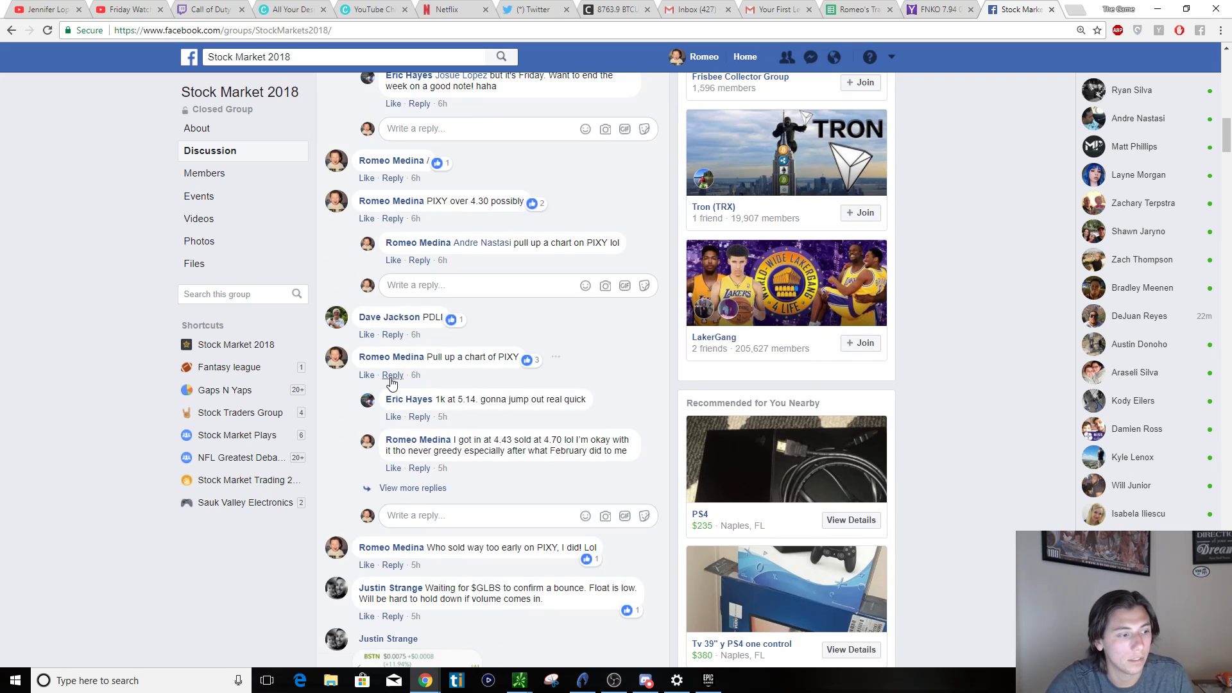
{"action": "scroll", "scroll_direction": "down", "scroll_amount": 3}
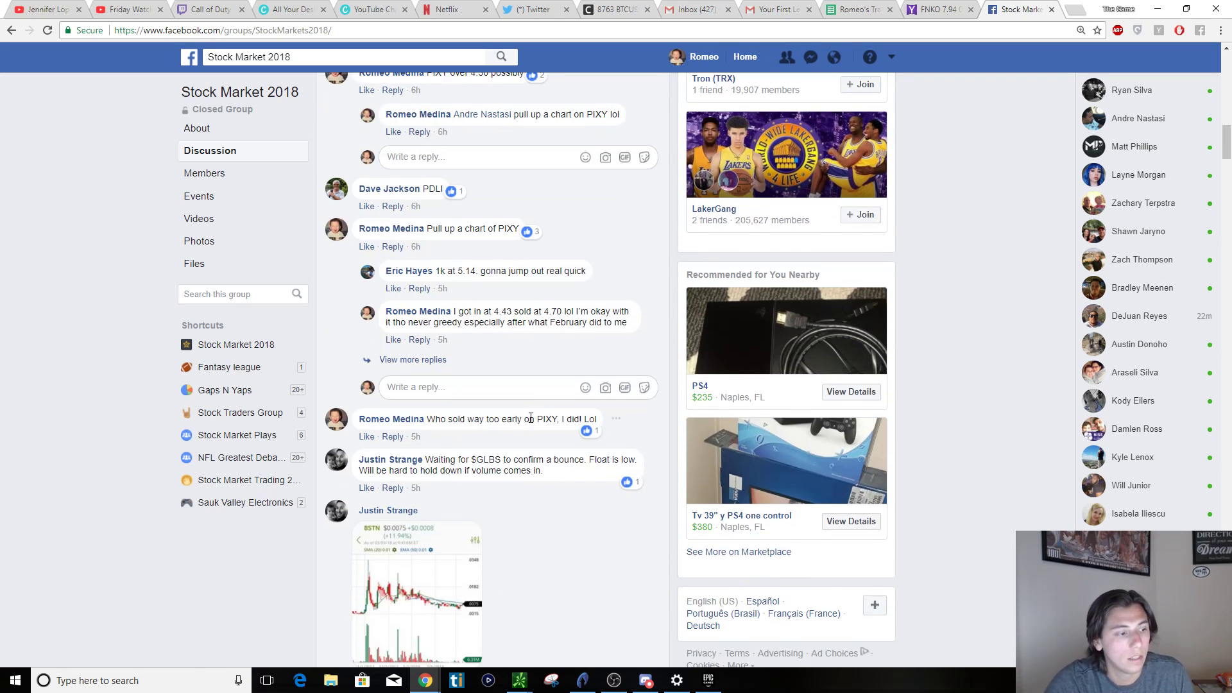
{"action": "scroll", "scroll_direction": "down", "scroll_amount": 3}
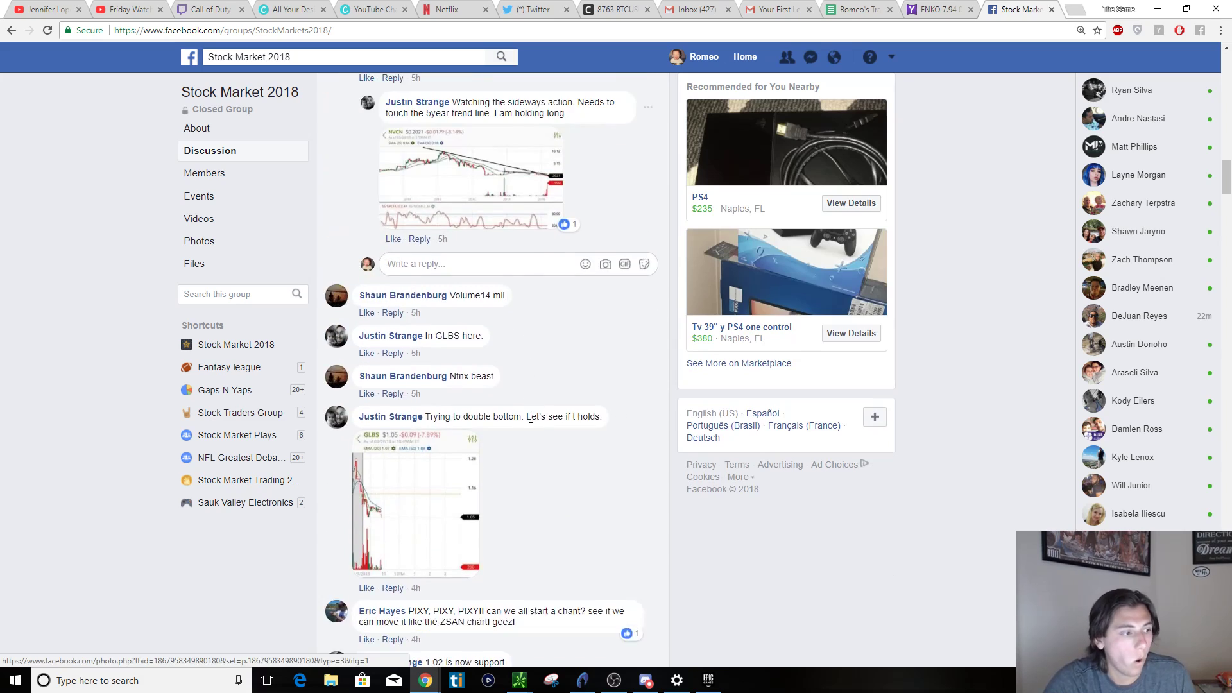
{"action": "scroll", "scroll_direction": "up", "scroll_amount": 3}
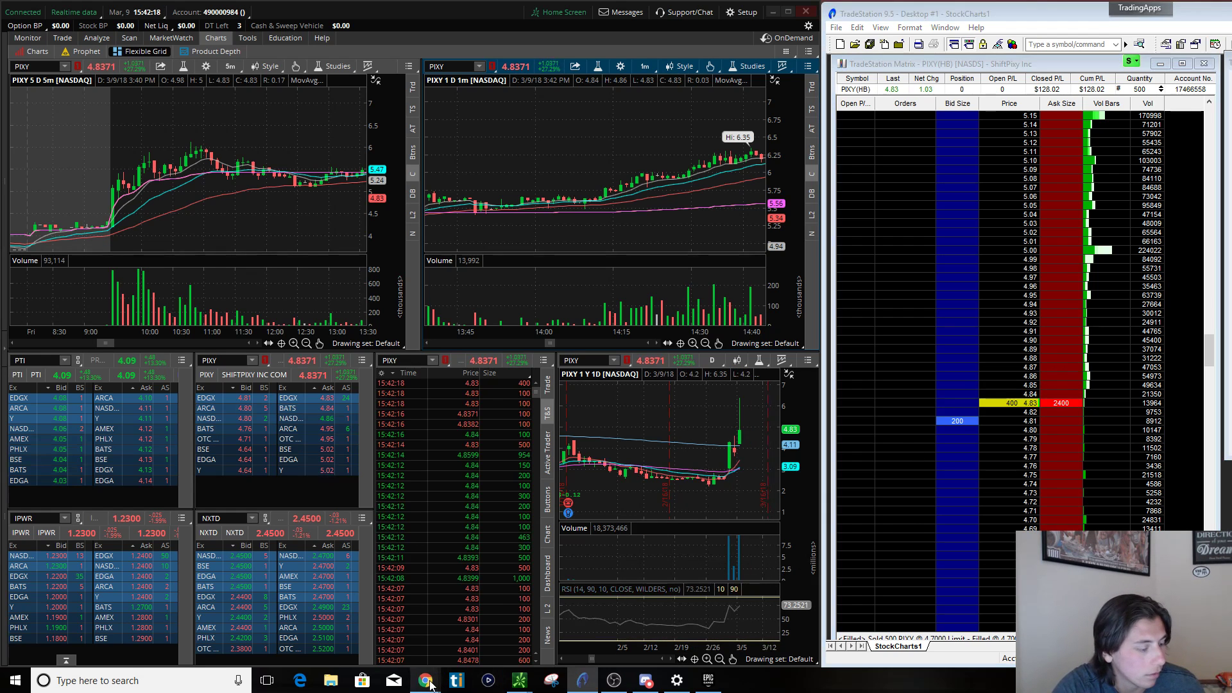
Bring Chrome forward and switch to The Game Of Numbers YouTube tab
{"action": "left_click", "coordinate": [424, 680]}
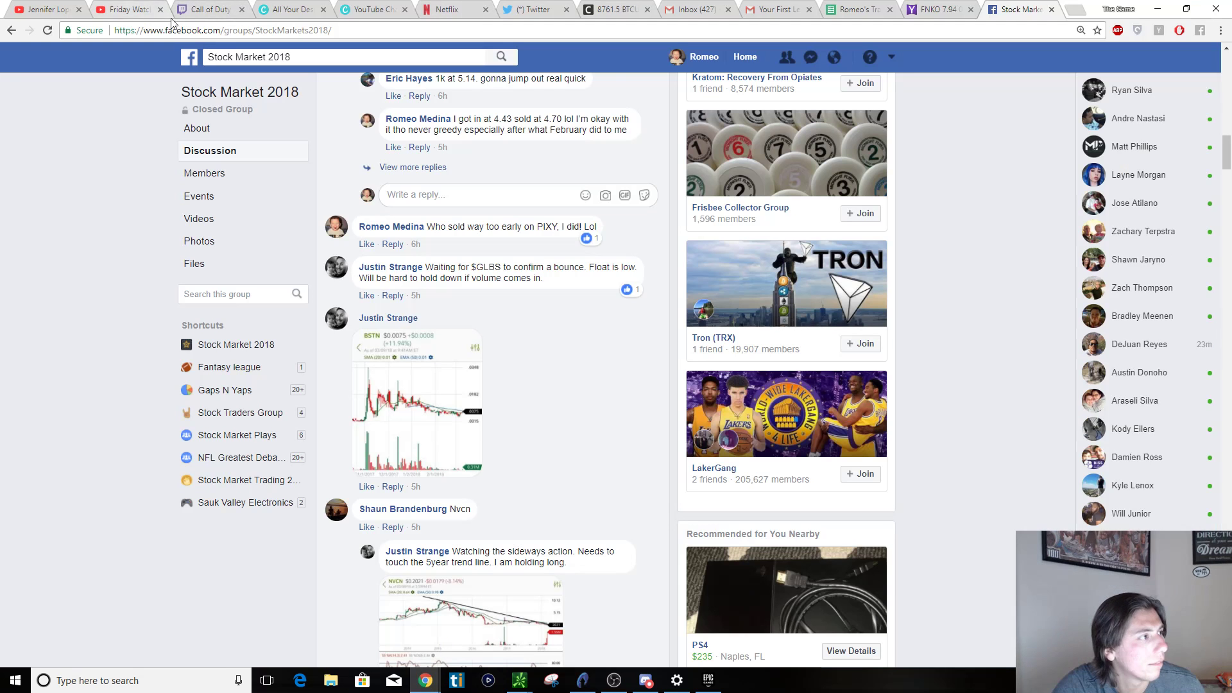
{"action": "left_click", "coordinate": [126, 9]}
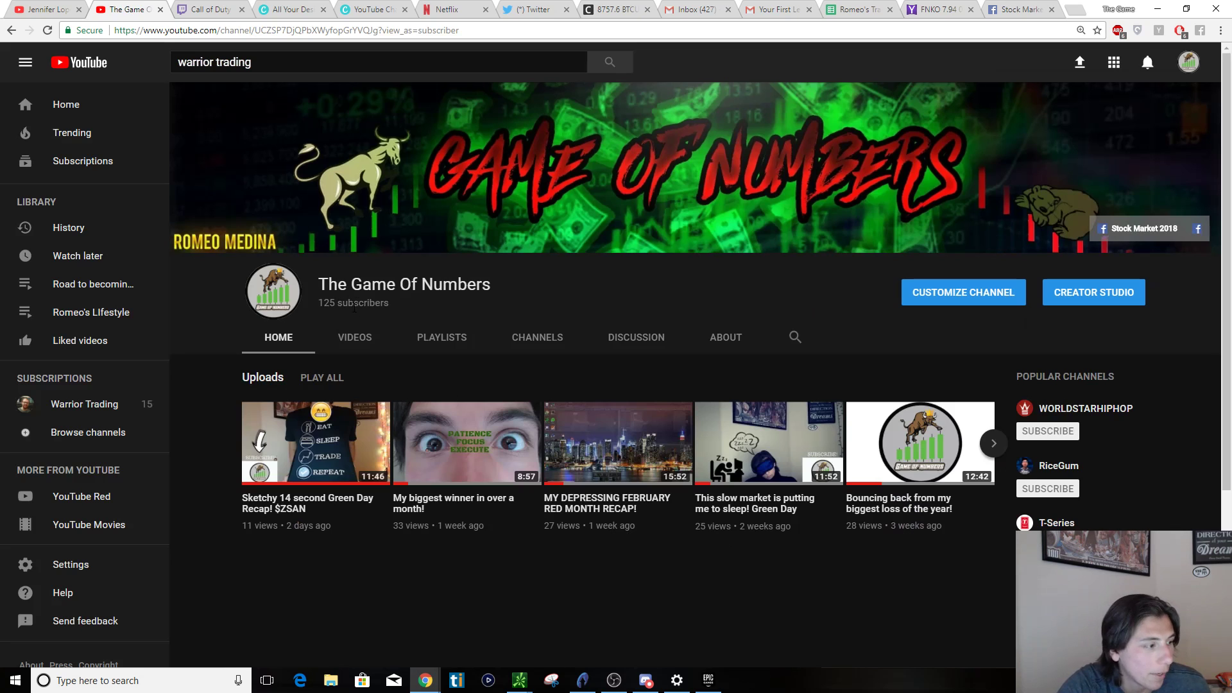
{"action": "left_click", "coordinate": [315, 441]}
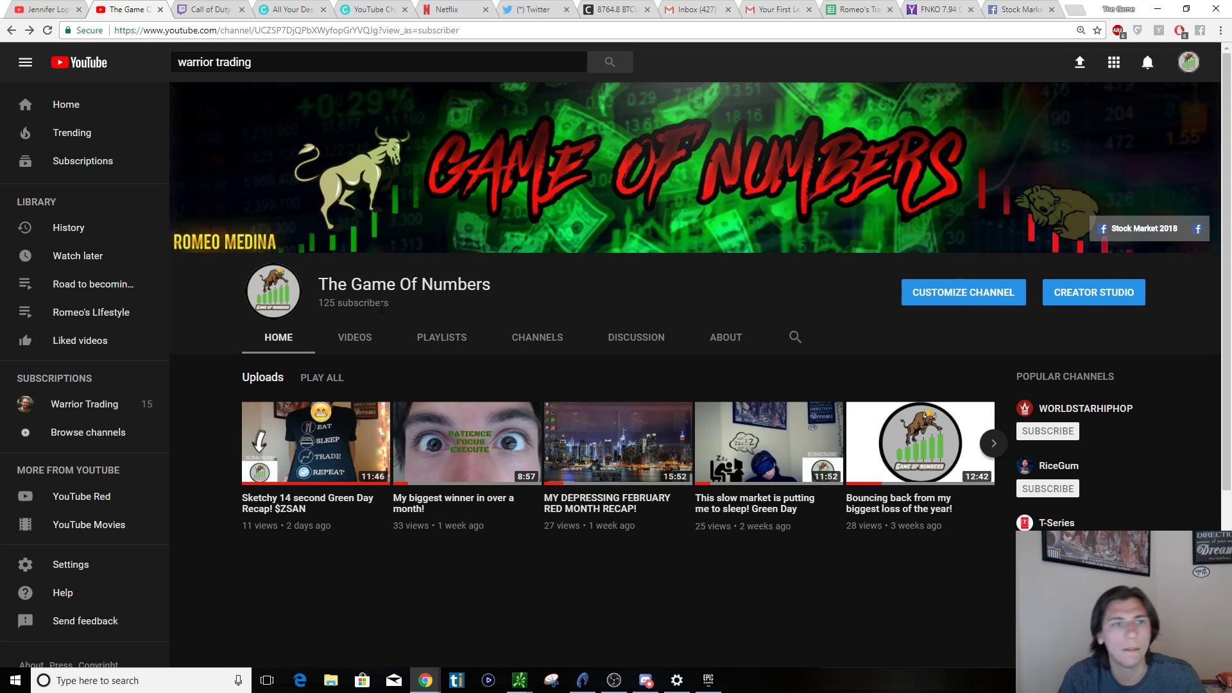
{"action": "mouse_move", "coordinate": [415, 319]}
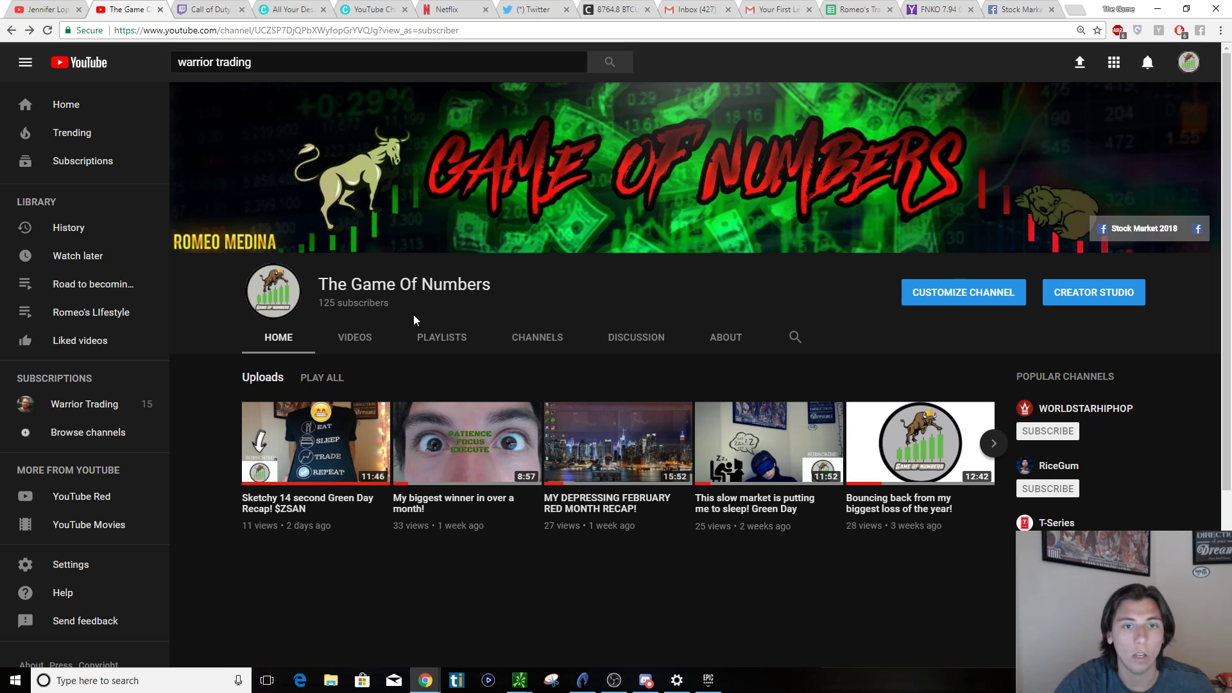
{"action": "mouse_move", "coordinate": [620, 281]}
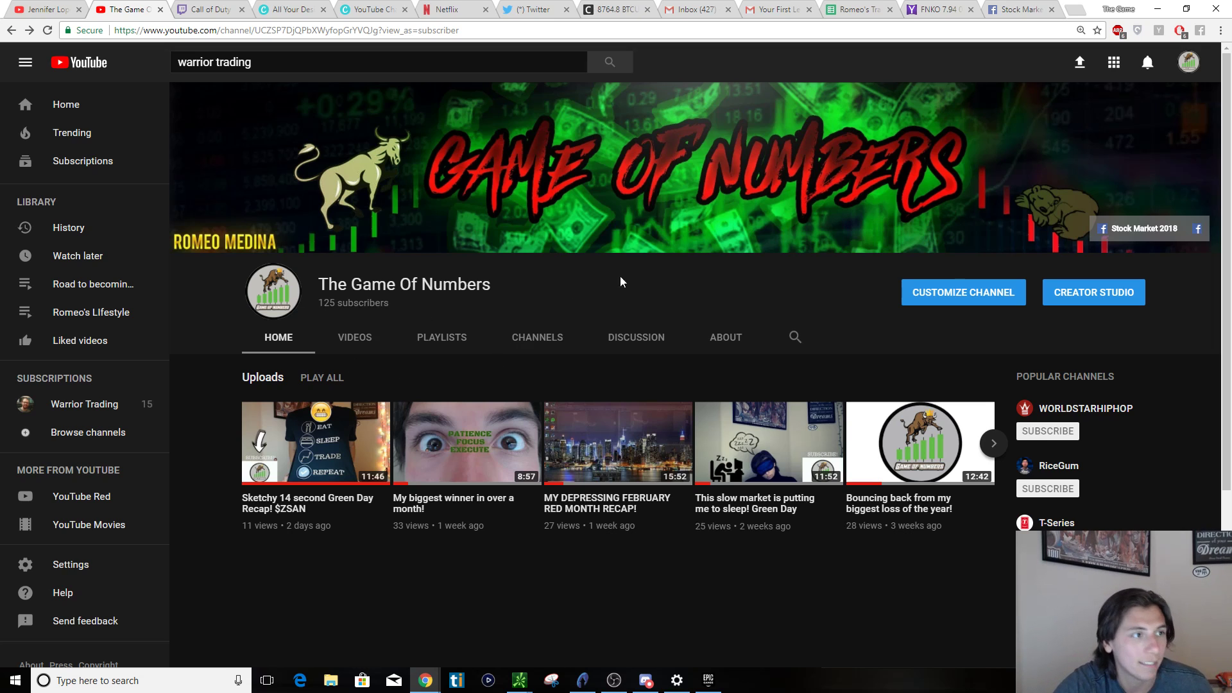
{"action": "mouse_move", "coordinate": [783, 312]}
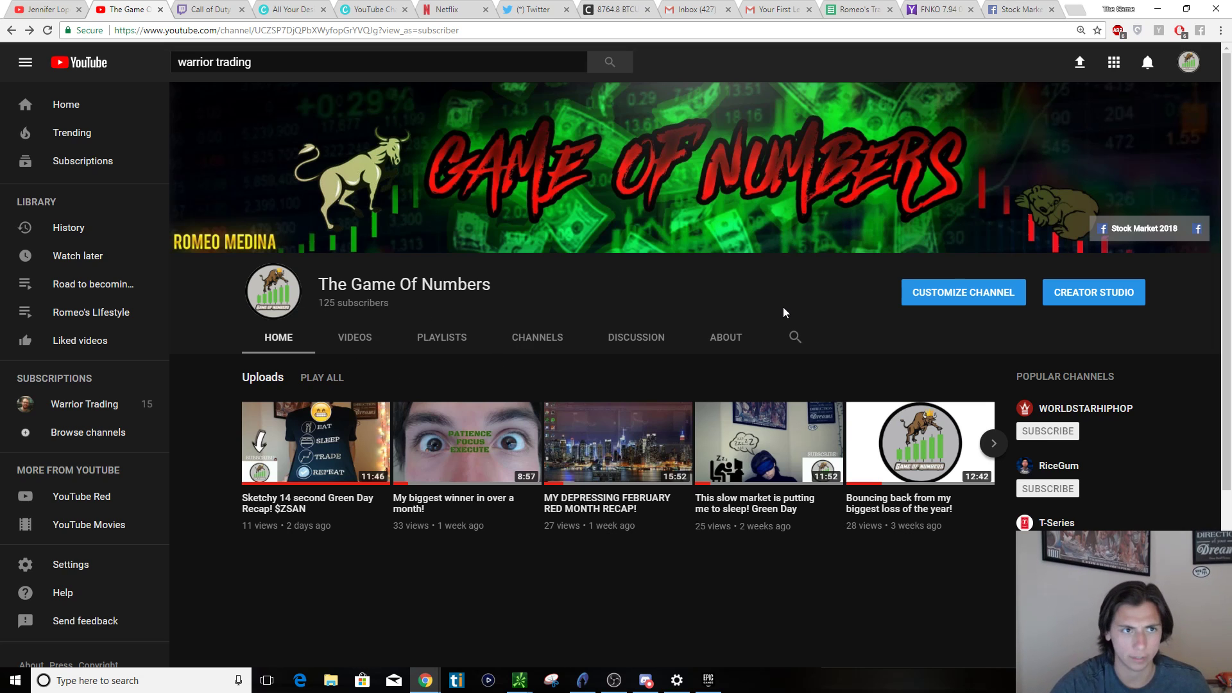